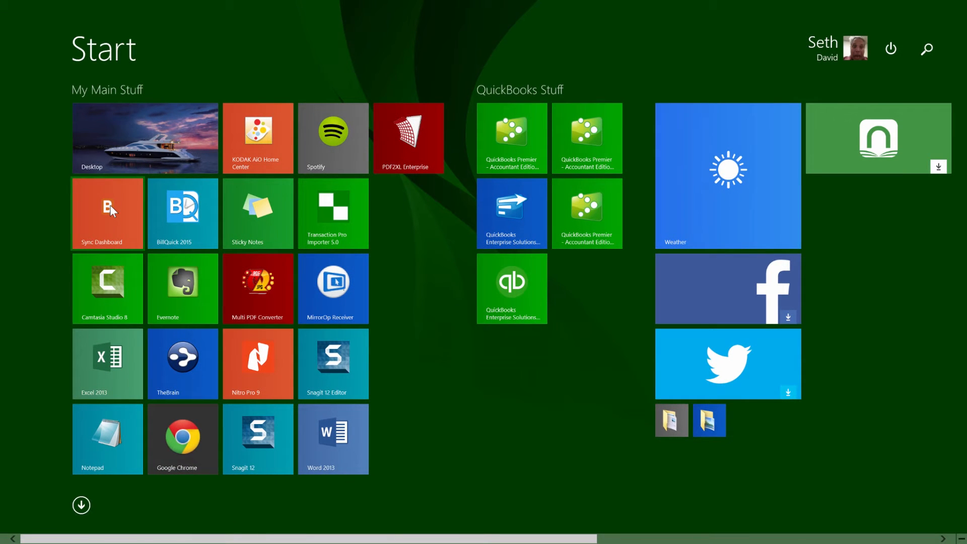
Step: Launch the Bill.com Sync Dashboard showing the Nerd Enterprises, Inc. sync profile
click(107, 213)
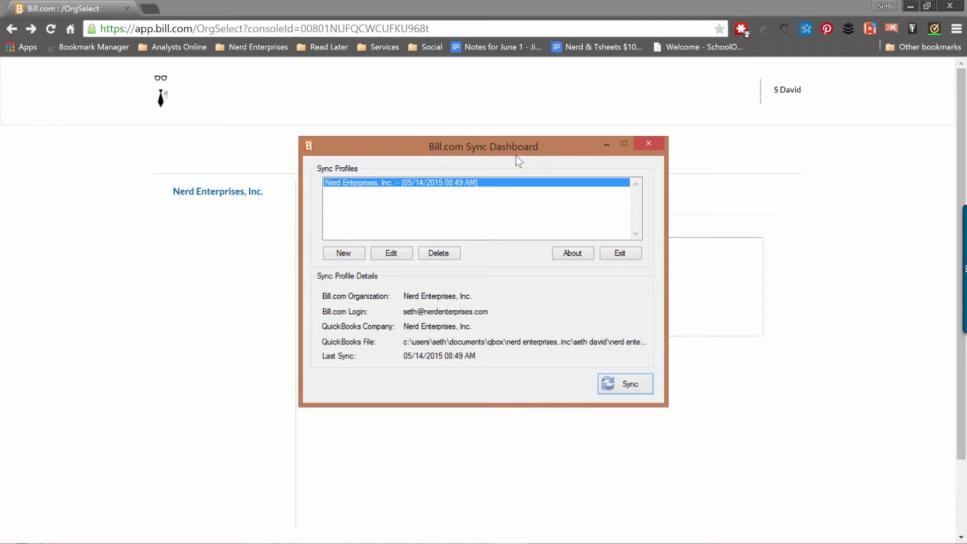
mouse_move(517, 154)
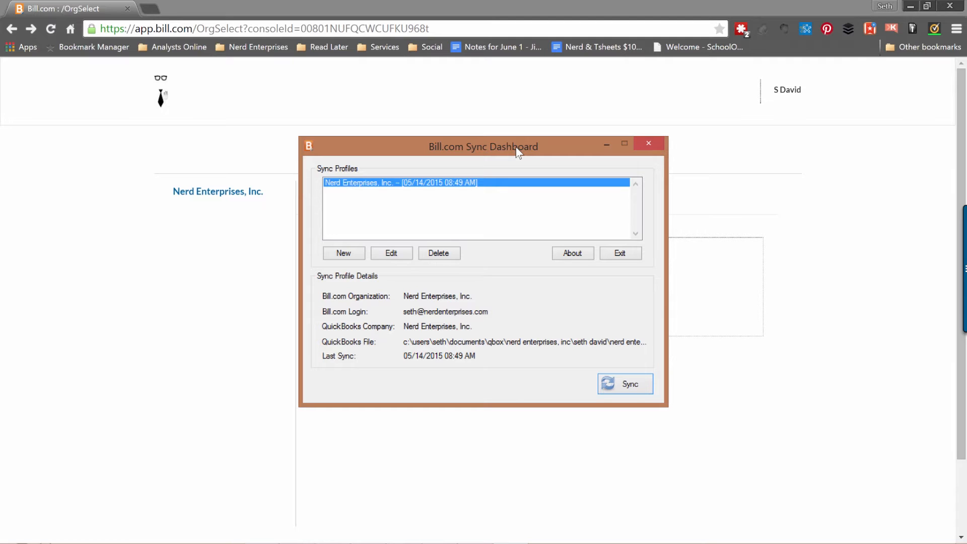
mouse_move(595, 153)
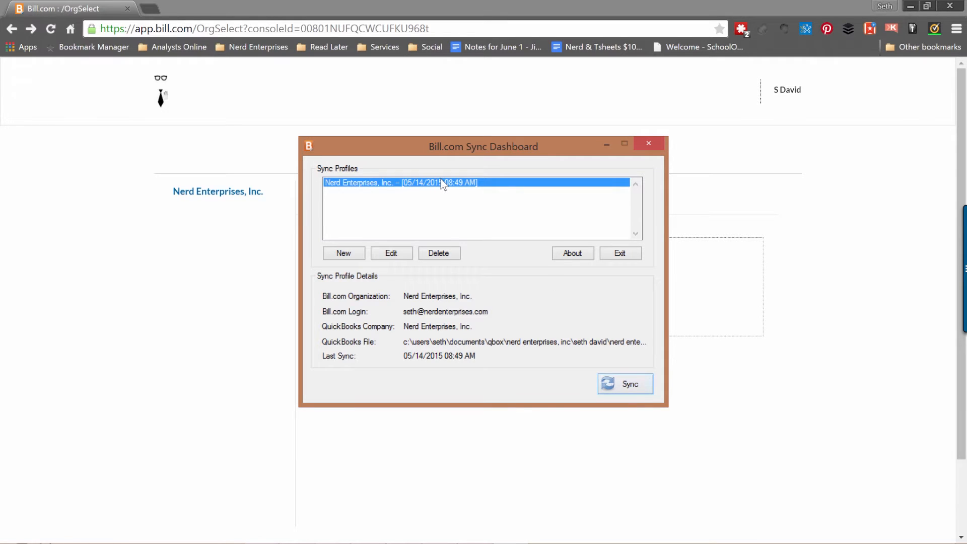
mouse_move(432, 187)
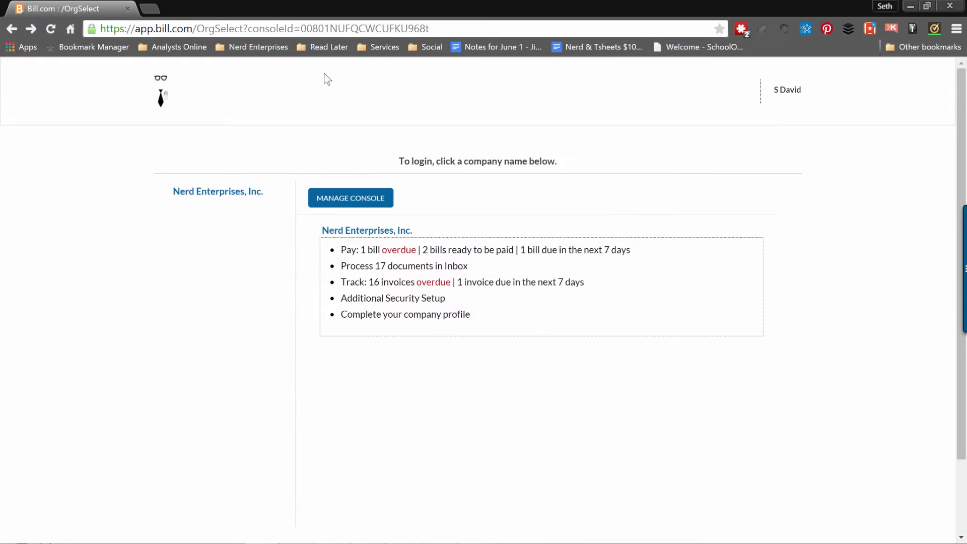
mouse_move(587, 108)
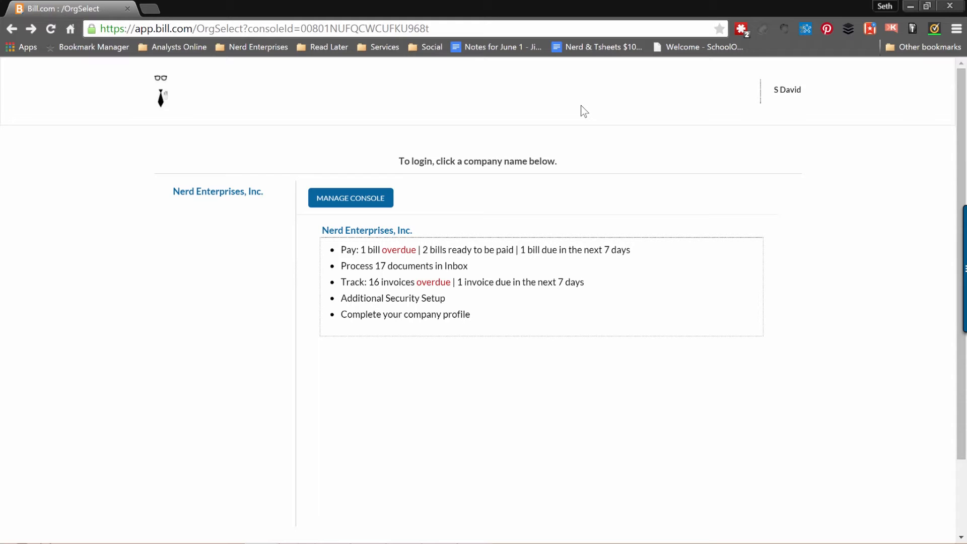
mouse_move(350, 205)
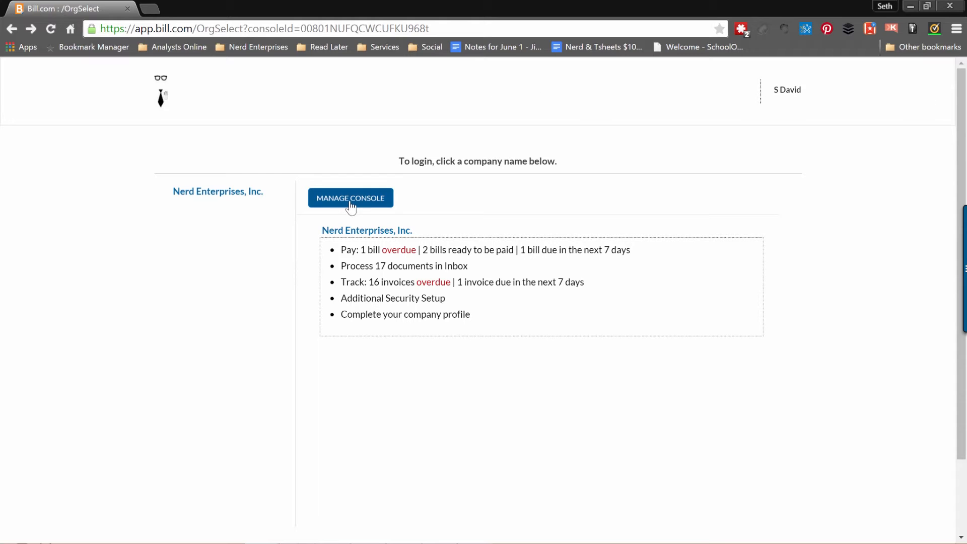
Step: Go to the Client Management Console and begin adding a new client company
click(350, 198)
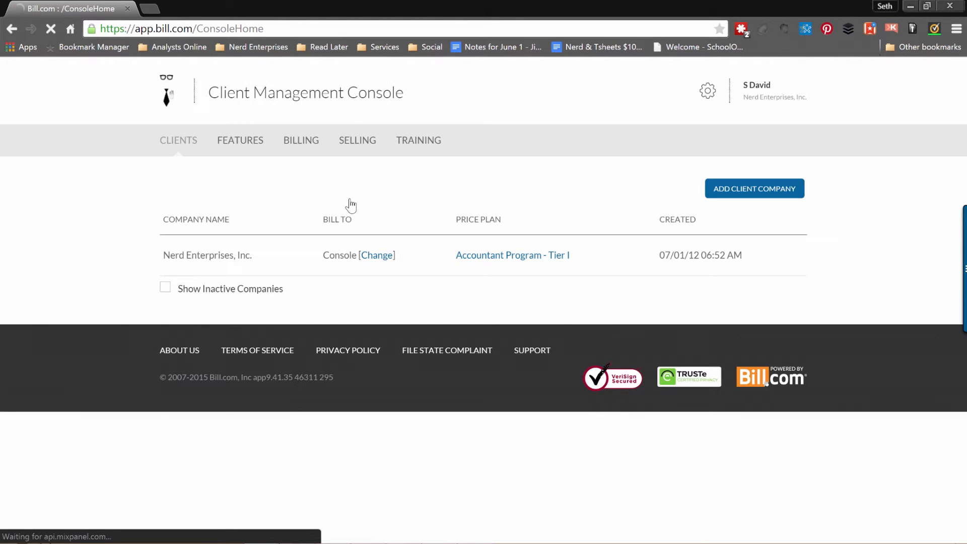
click(754, 188)
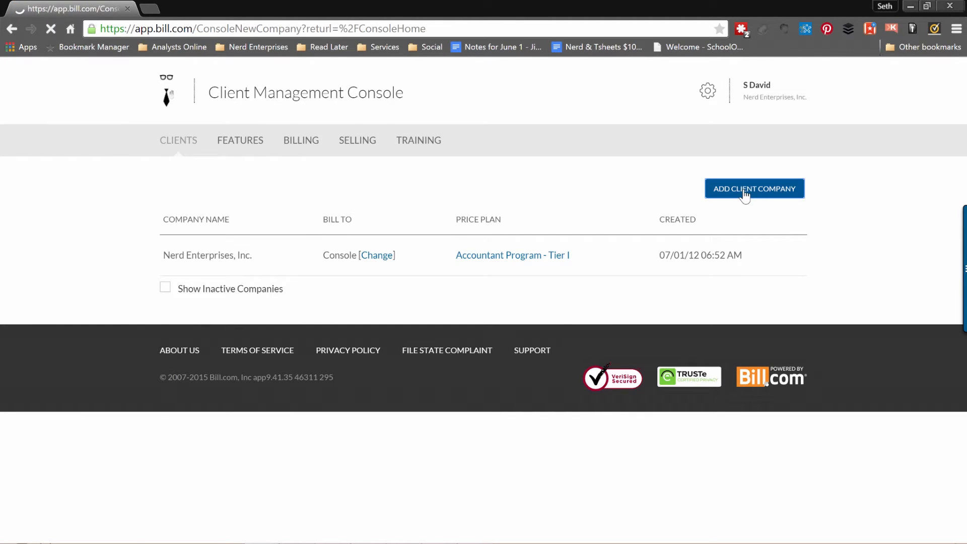
Step: Enter company name schoolofbookkeeping.com and street address 2416 W Victory Blvd
click(754, 188)
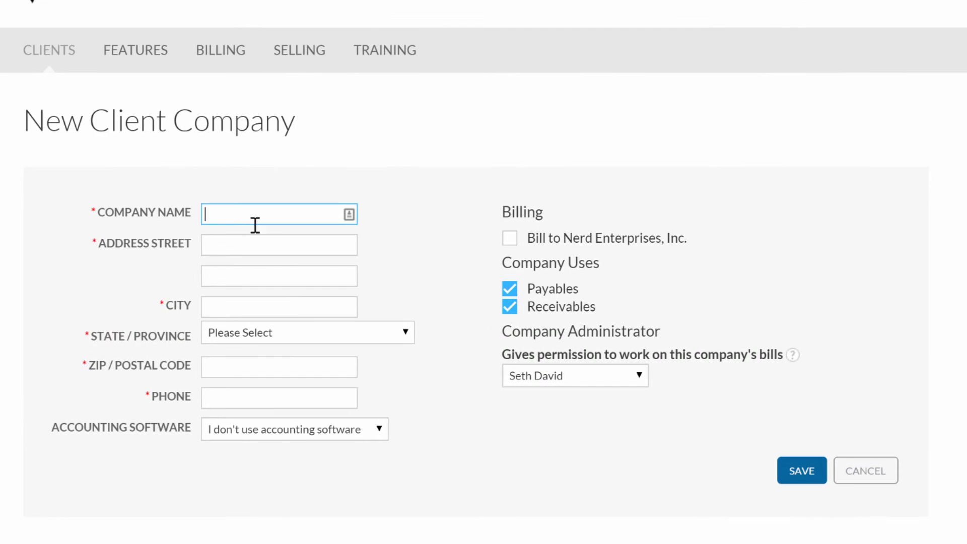
text(schoolofbookkeeping.com)
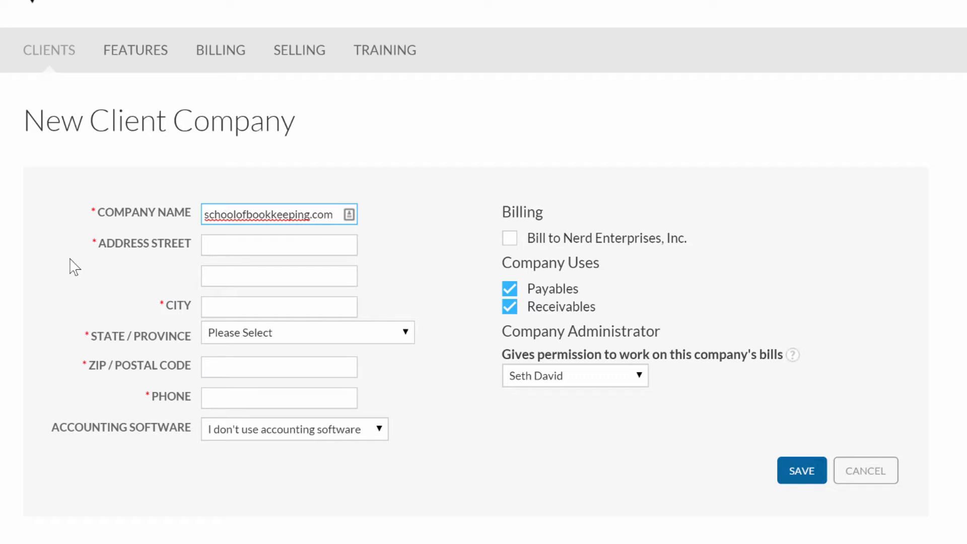
click(279, 244)
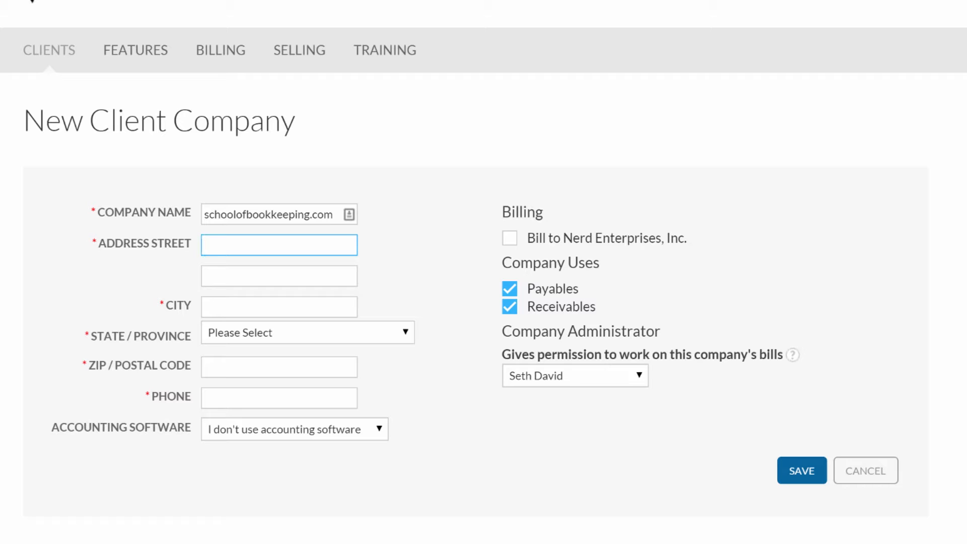
text(2416 W Victory Blvd)
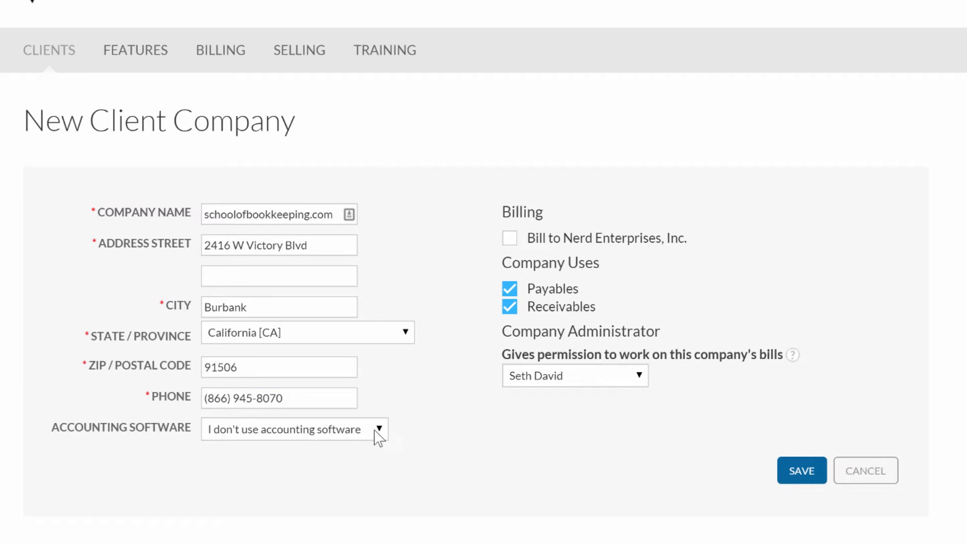
Step: Choose QuickBooks Online from the Accounting Software list
click(293, 429)
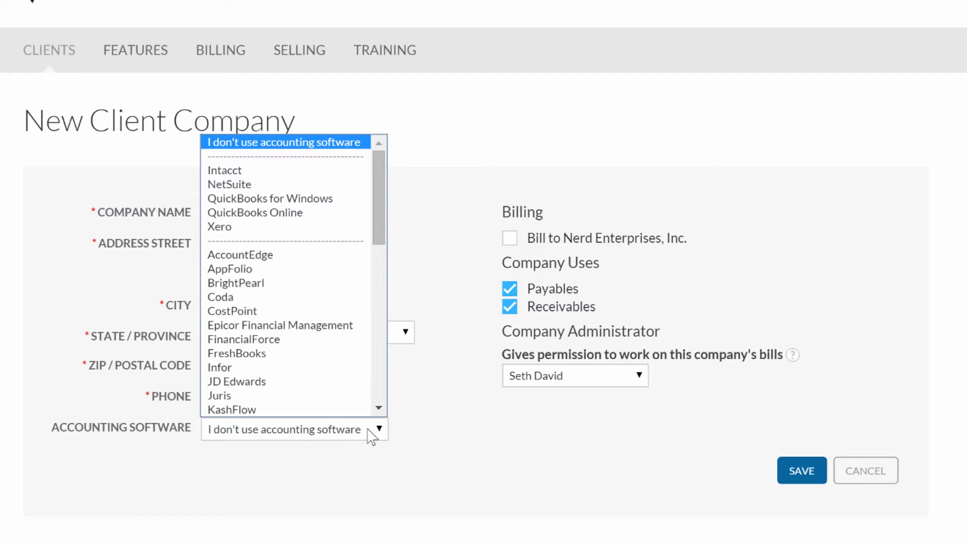
scroll(down, 3)
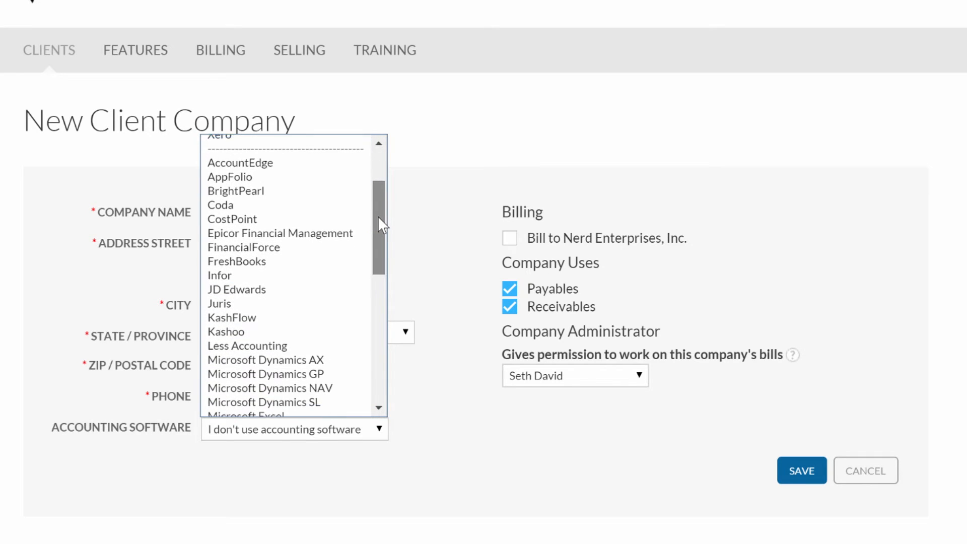
scroll(down, 3)
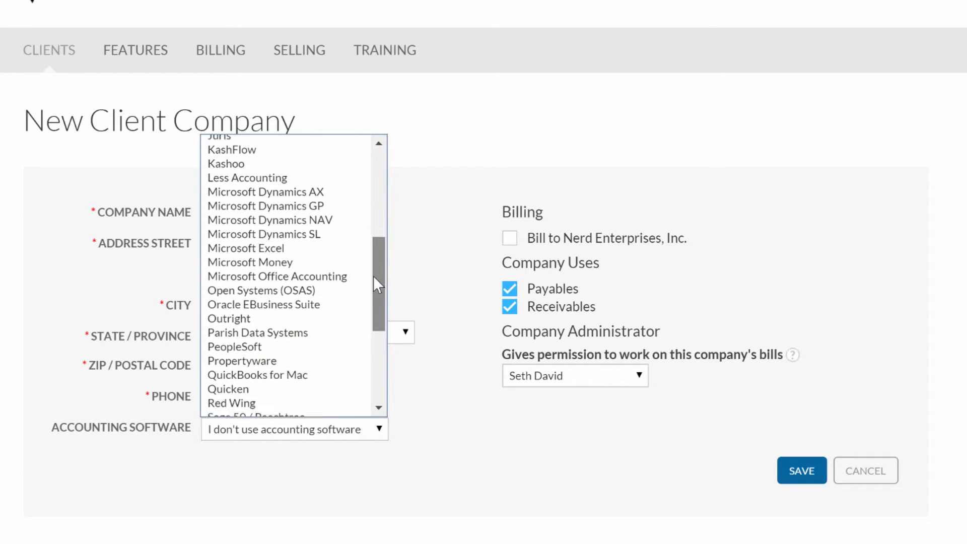
scroll(down, 3)
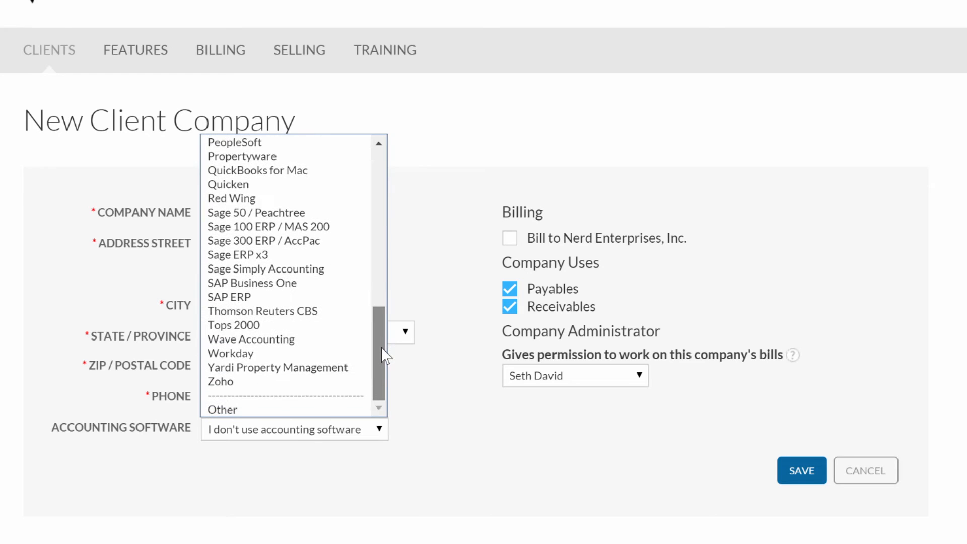
mouse_move(219, 381)
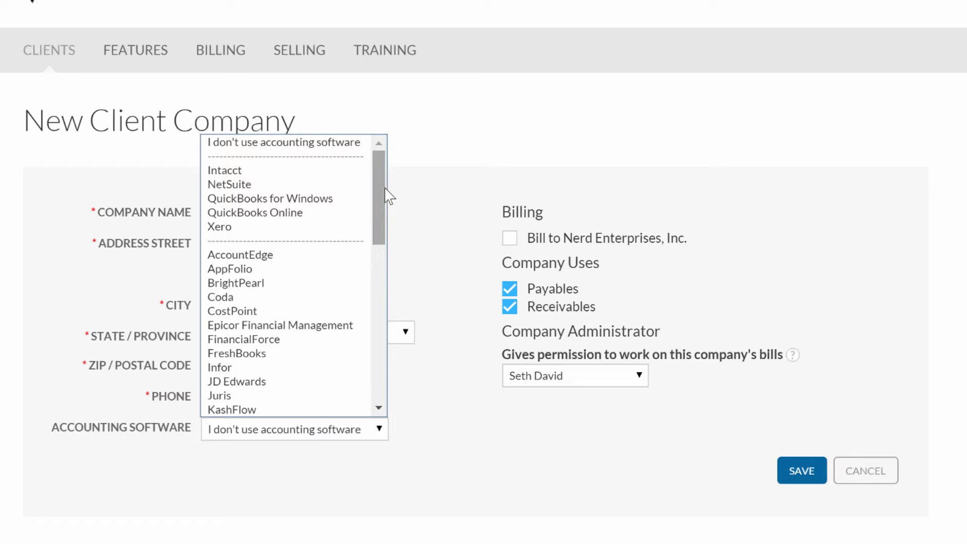
mouse_move(224, 170)
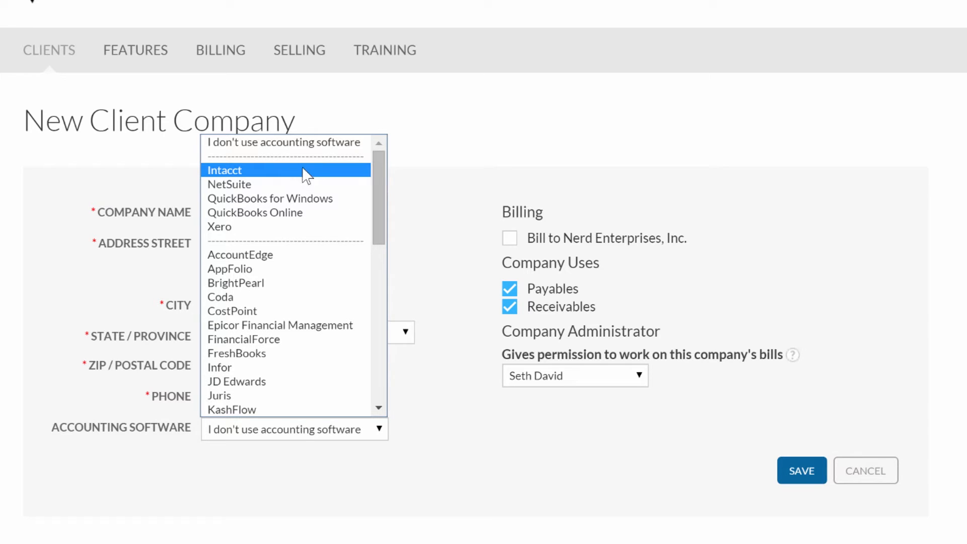
mouse_move(274, 213)
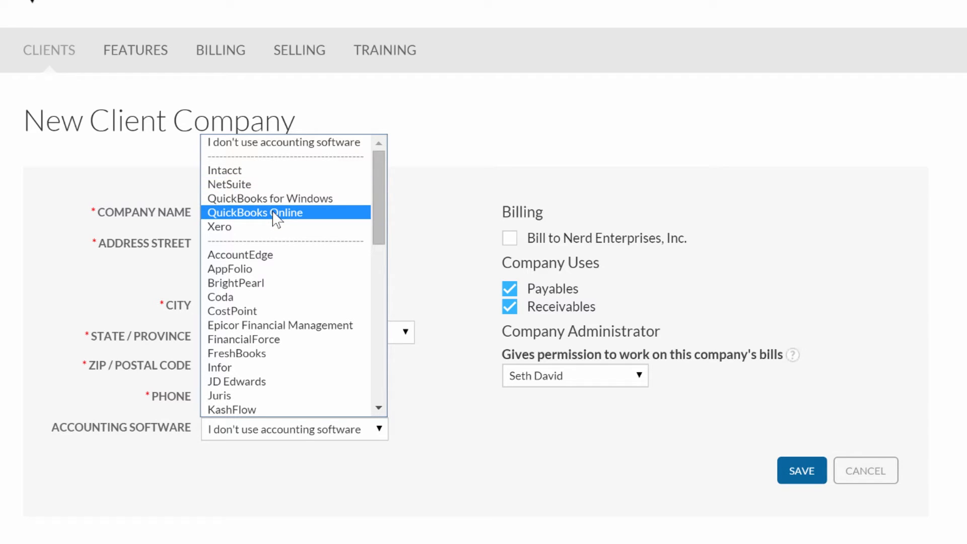
click(254, 213)
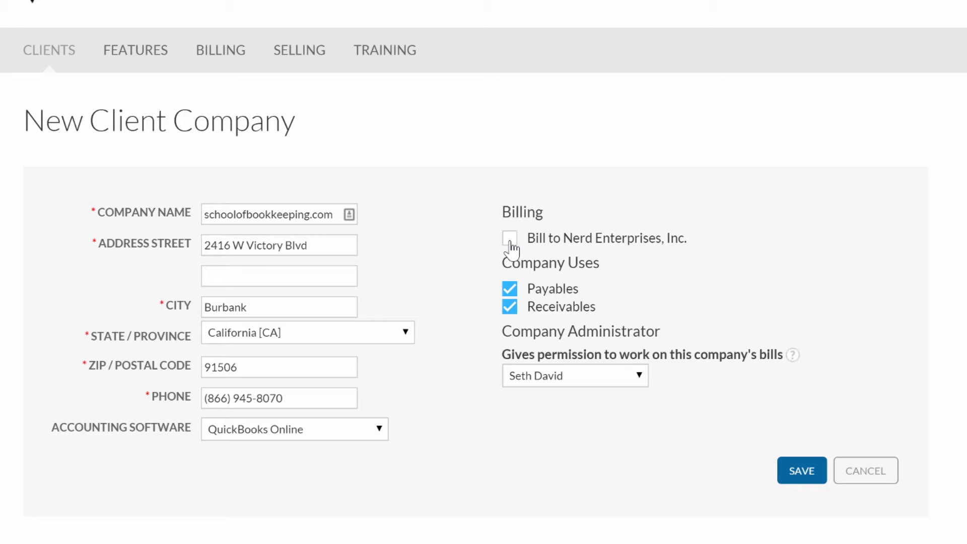
Step: Bill the client to Nerd Enterprises, Inc., keep the current user as administrator, and save
click(510, 237)
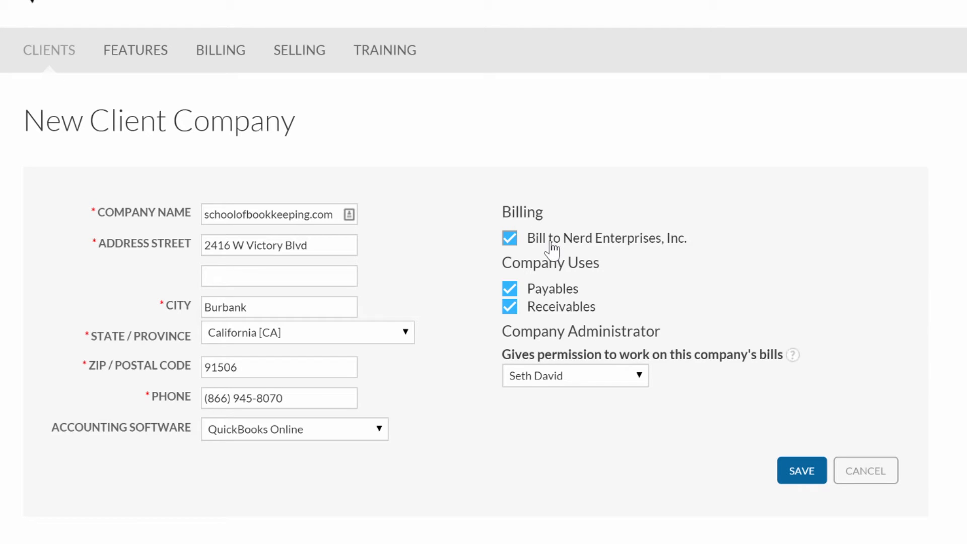
mouse_move(553, 255)
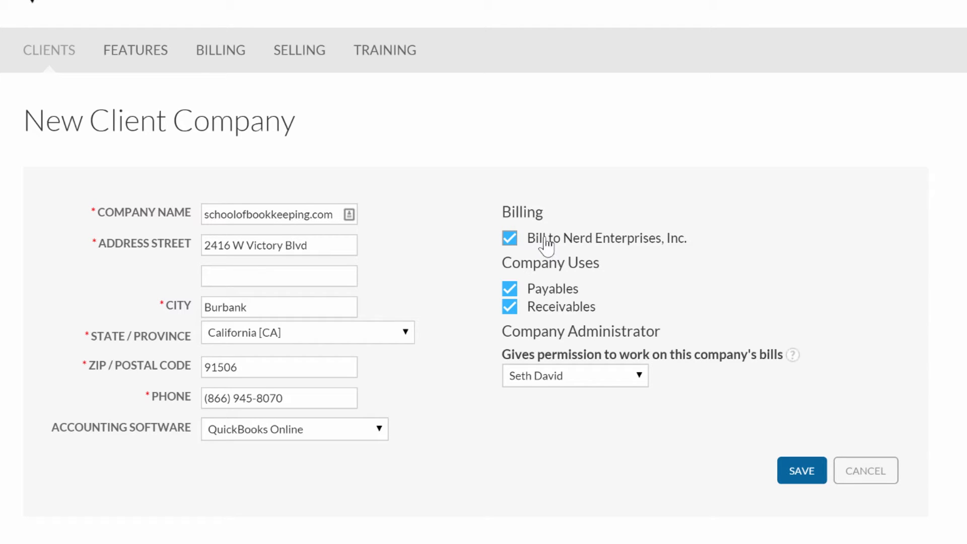
mouse_move(799, 429)
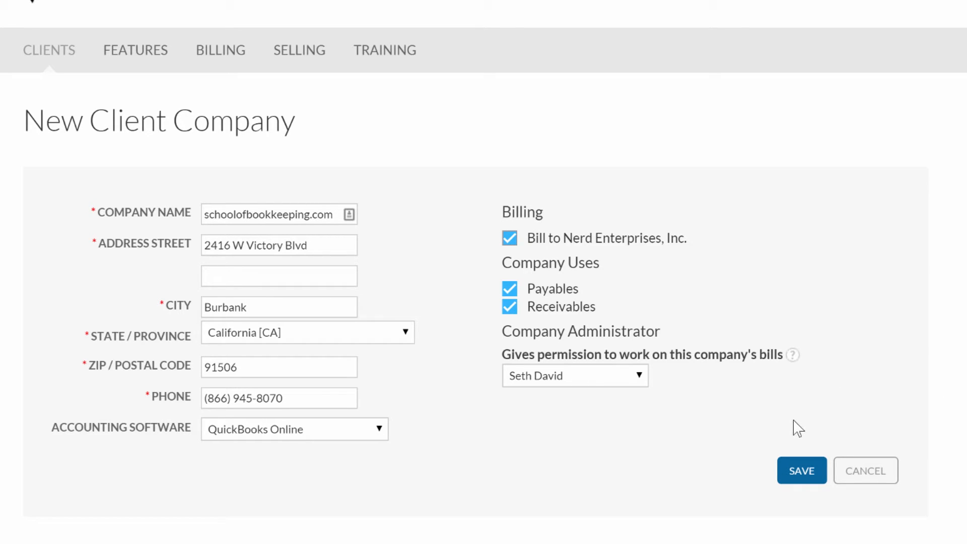
mouse_move(644, 381)
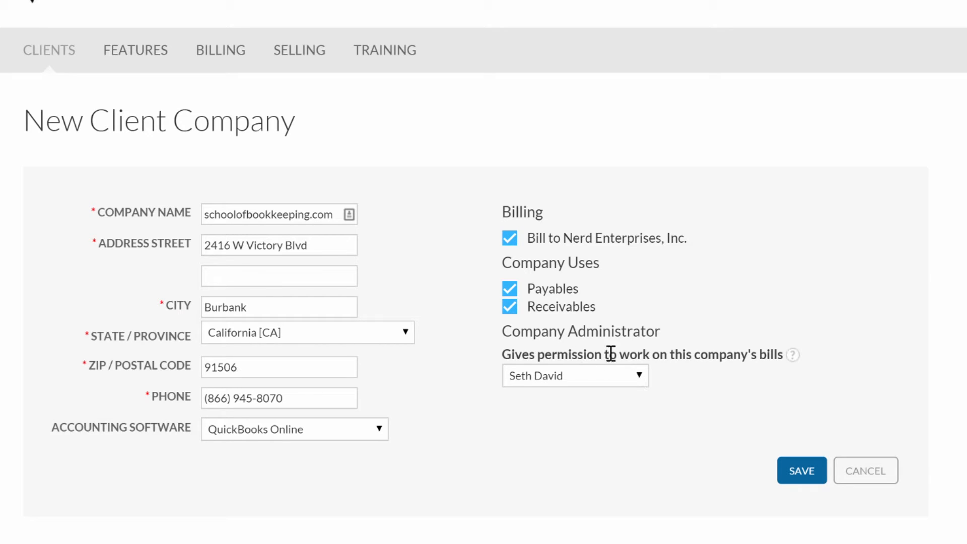
click(574, 375)
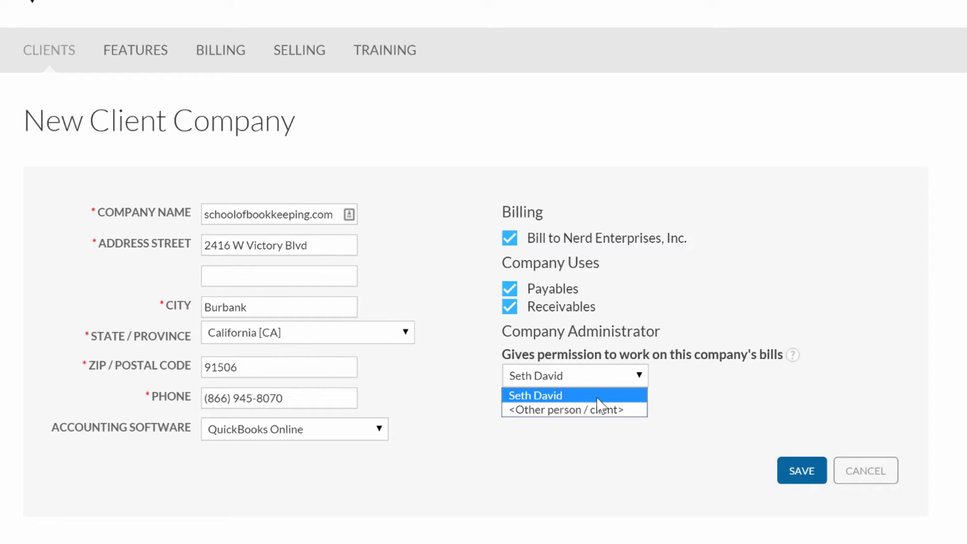
click(535, 395)
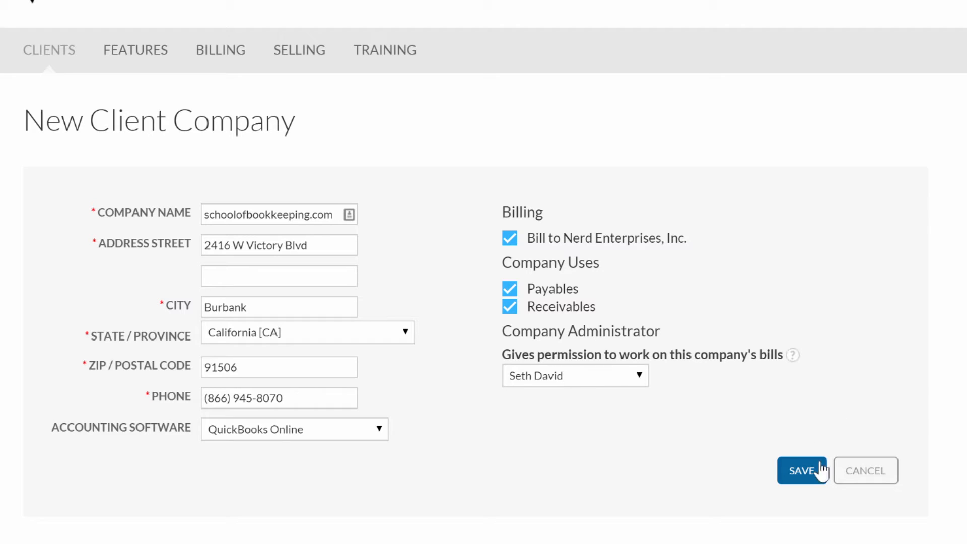
click(803, 471)
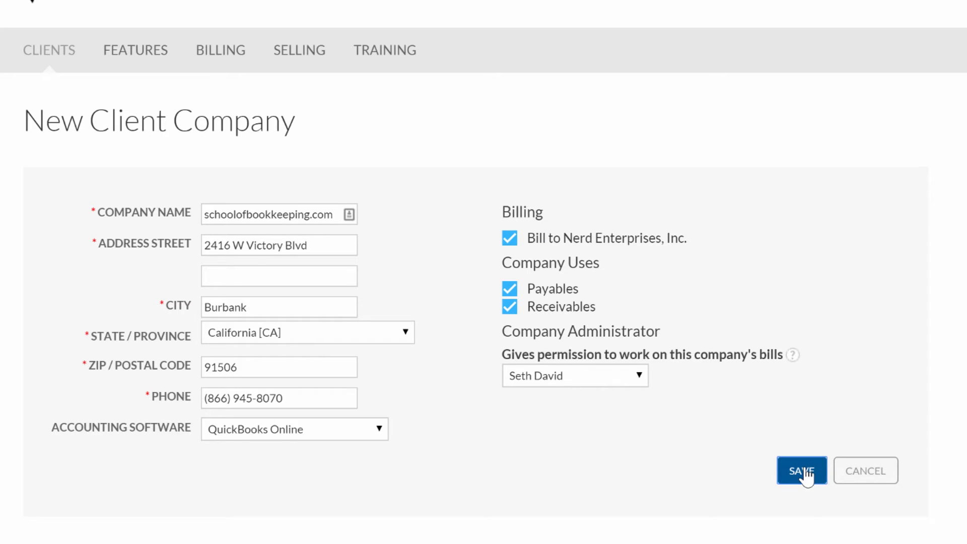
click(801, 470)
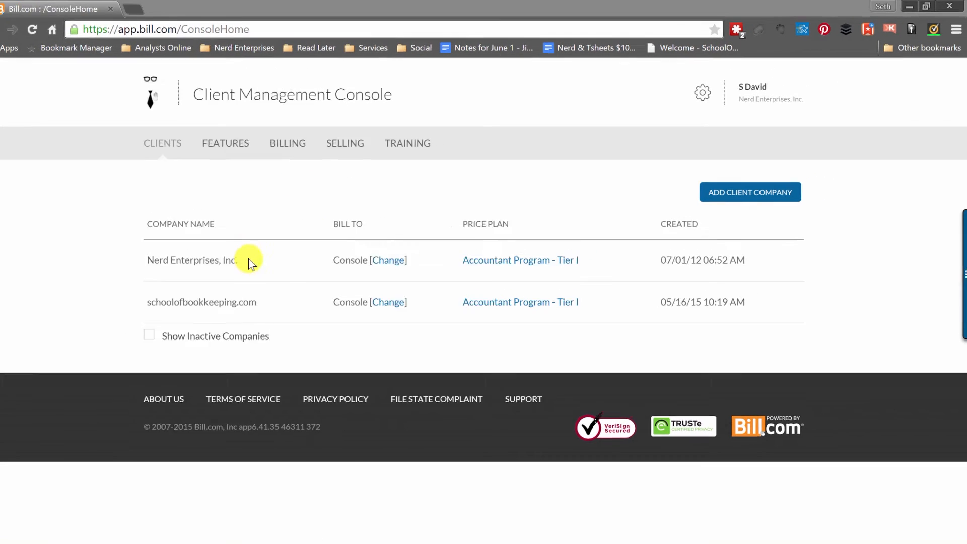
Step: Switch from My Companies into the schoolofbookkeeping.com company
click(752, 86)
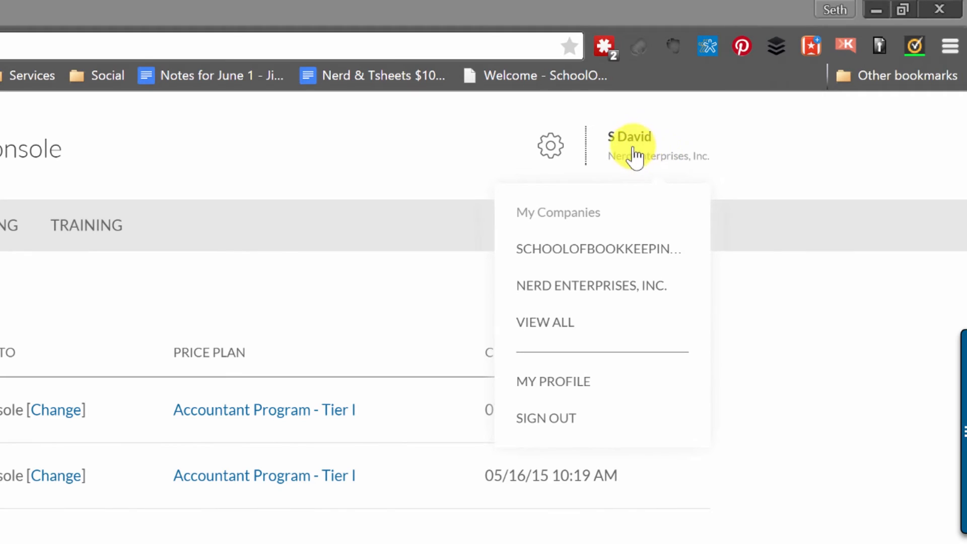
mouse_move(587, 240)
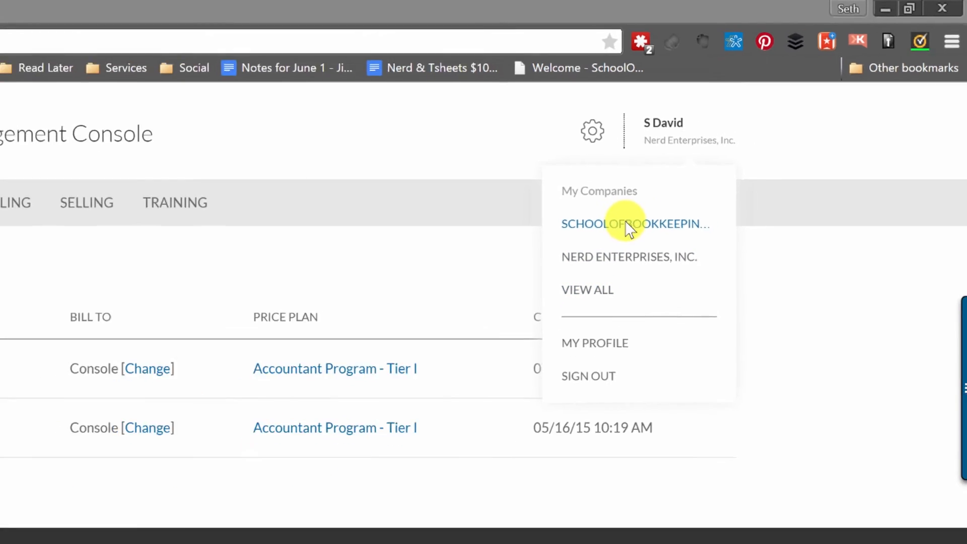
click(635, 224)
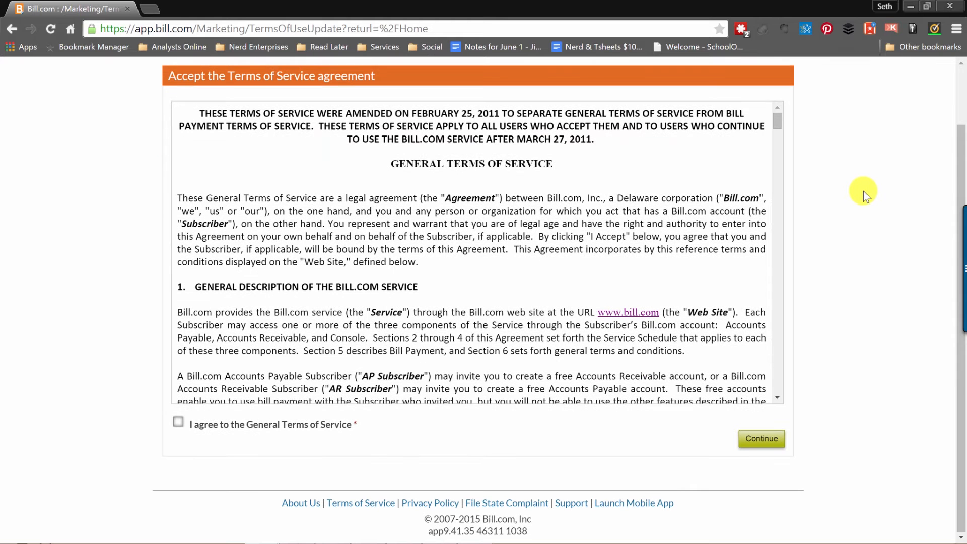
Step: Agree to the General Terms of Service, continue, and choose Get Started Now to reach Sync Setup
click(178, 425)
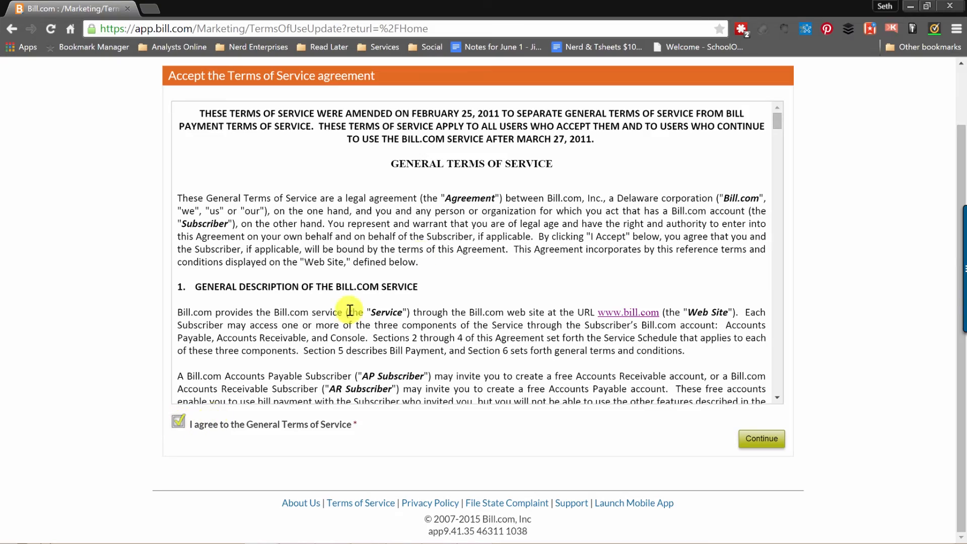
scroll(down, 3)
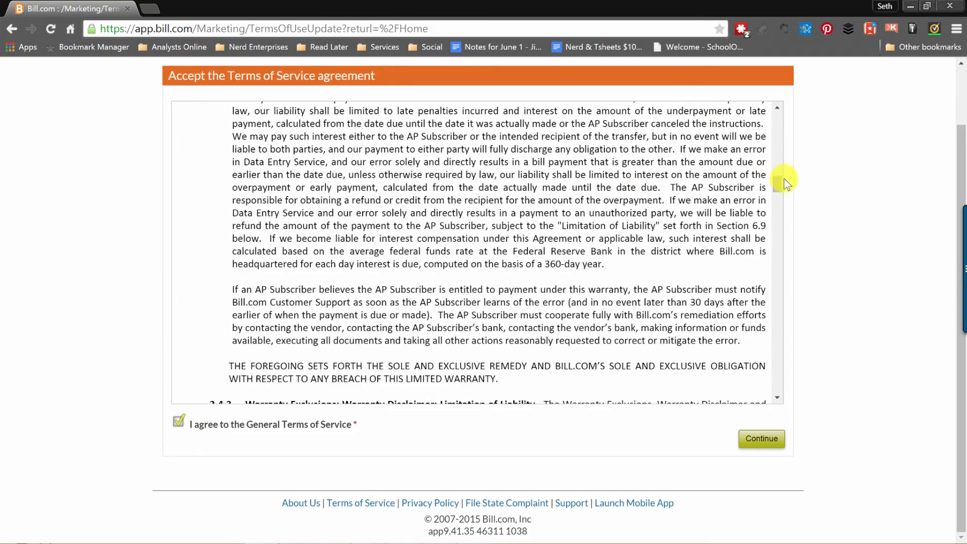
scroll(down, 3)
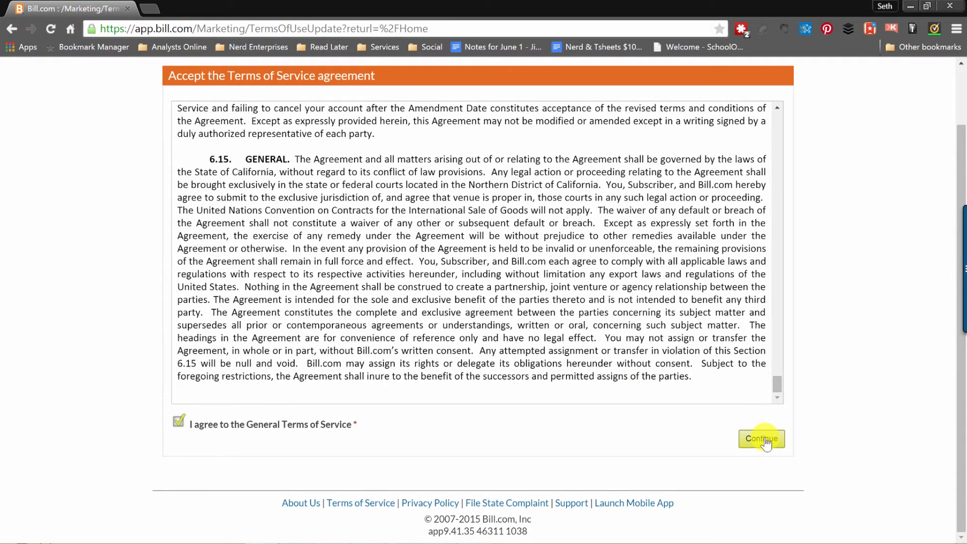
click(761, 439)
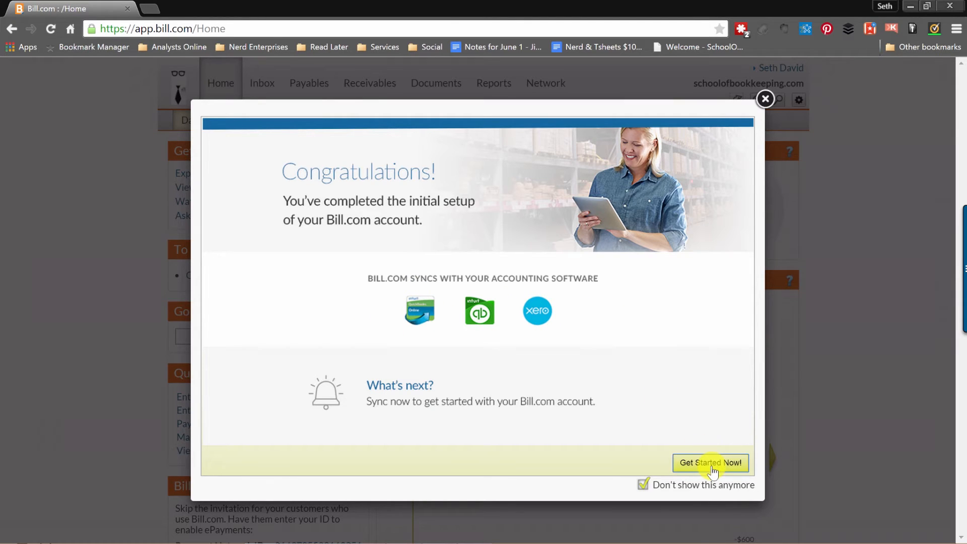
click(711, 462)
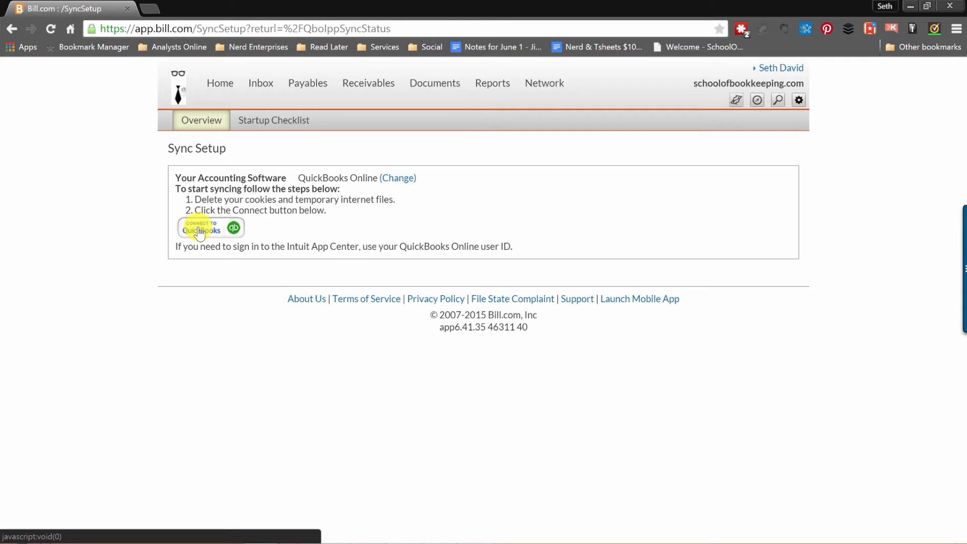
mouse_move(154, 11)
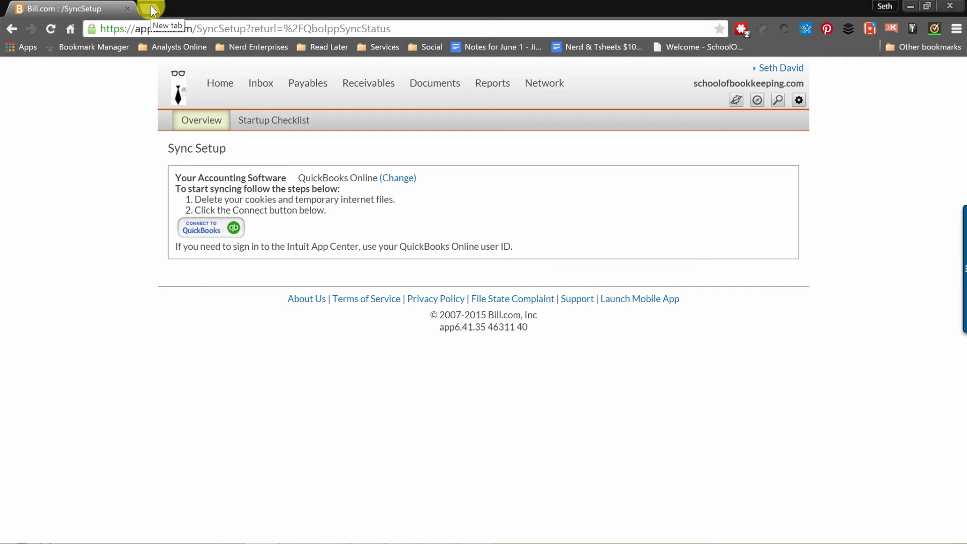
mouse_move(153, 11)
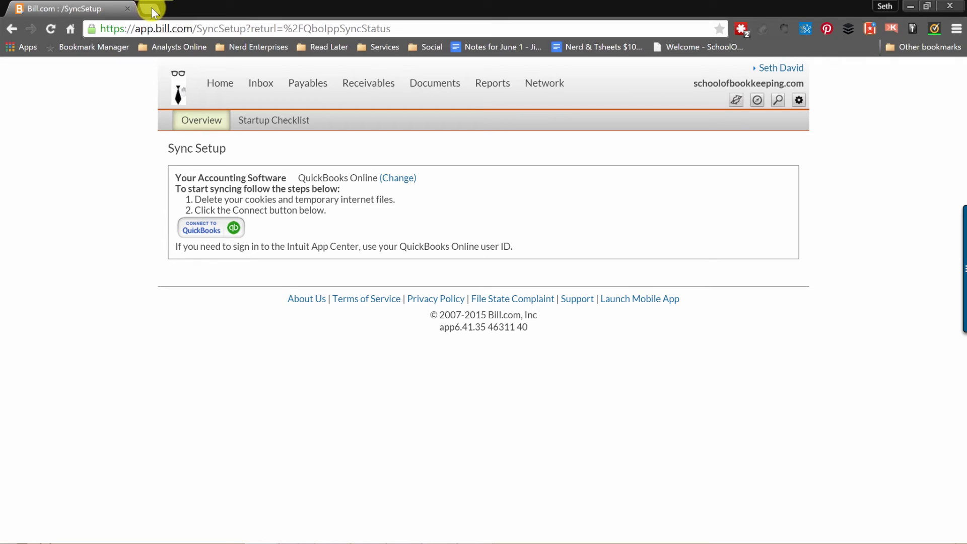
mouse_move(154, 12)
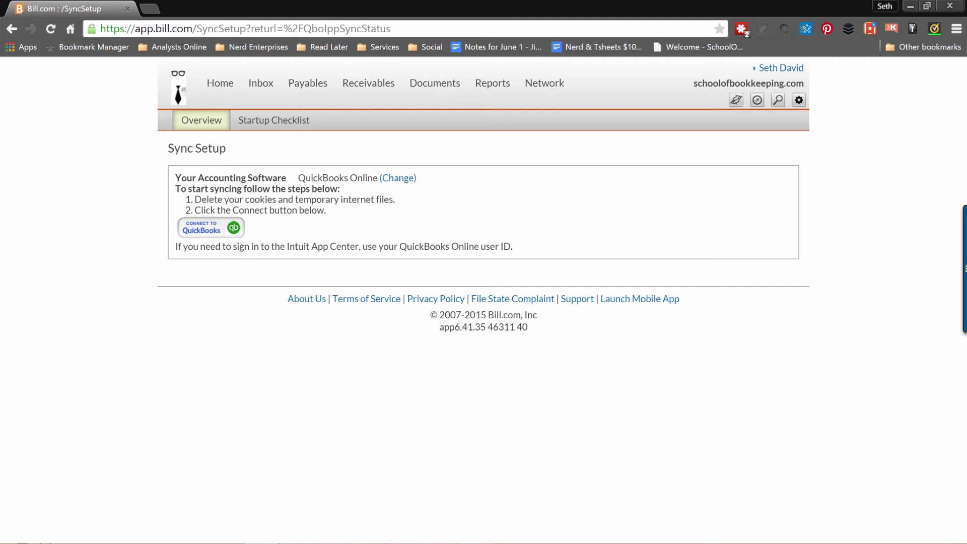
Step: Start Connect to QuickBooks from the Sync Setup page
click(210, 228)
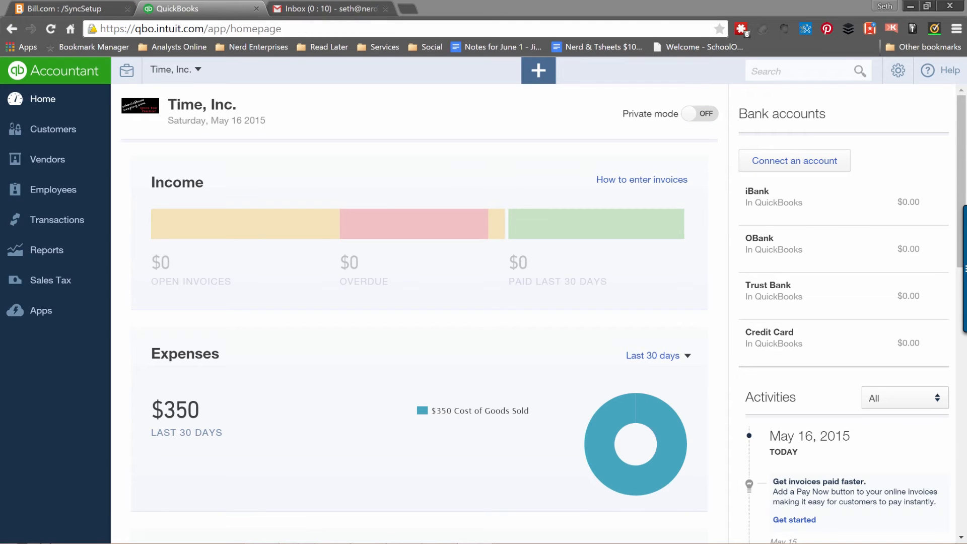
mouse_move(179, 9)
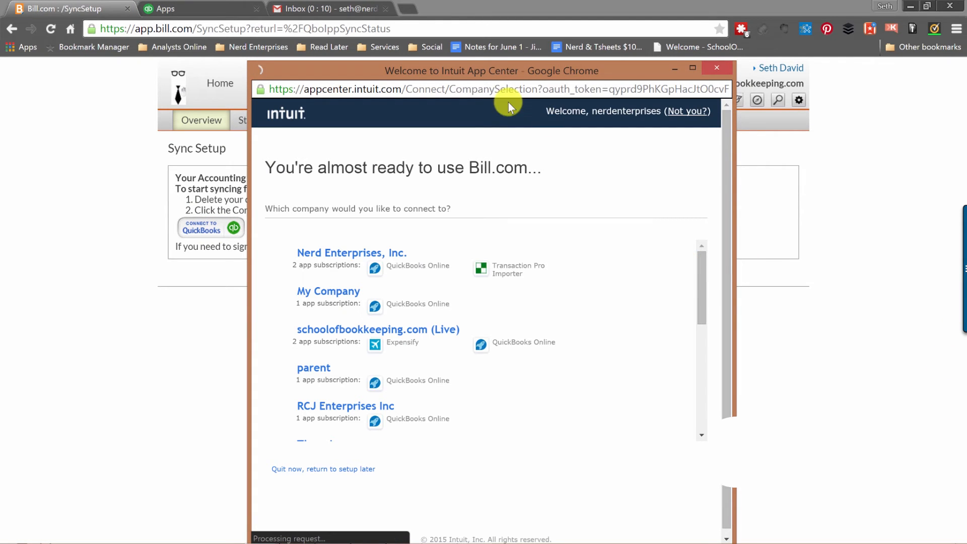
Step: Pick Time, Inc. in the Intuit company chooser to reach the authorization step
drag(509, 70, 448, 34)
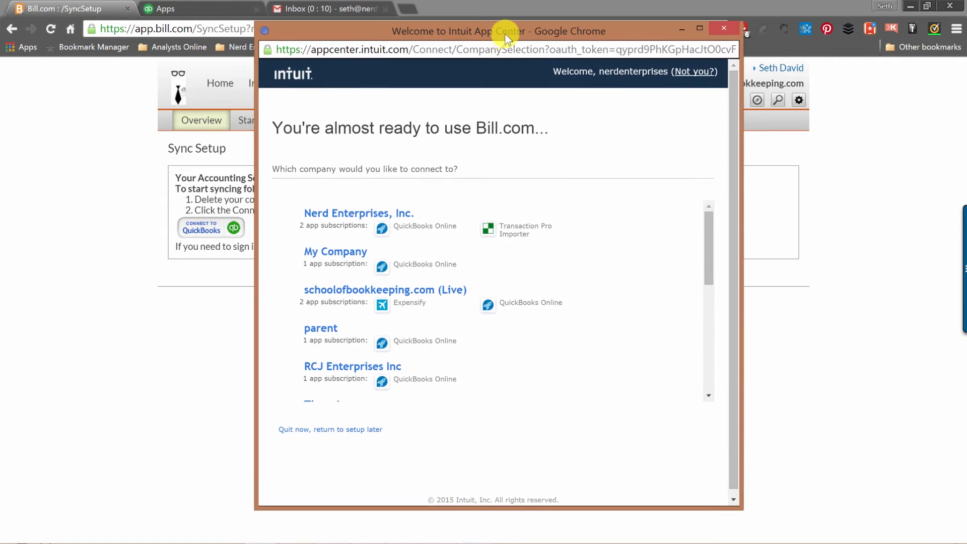
drag(498, 31, 529, 28)
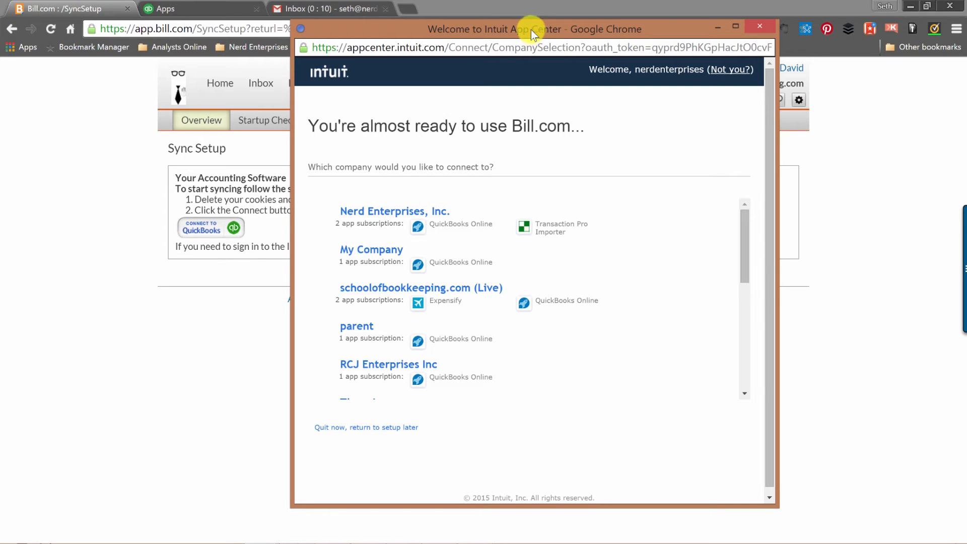
drag(532, 29, 625, 23)
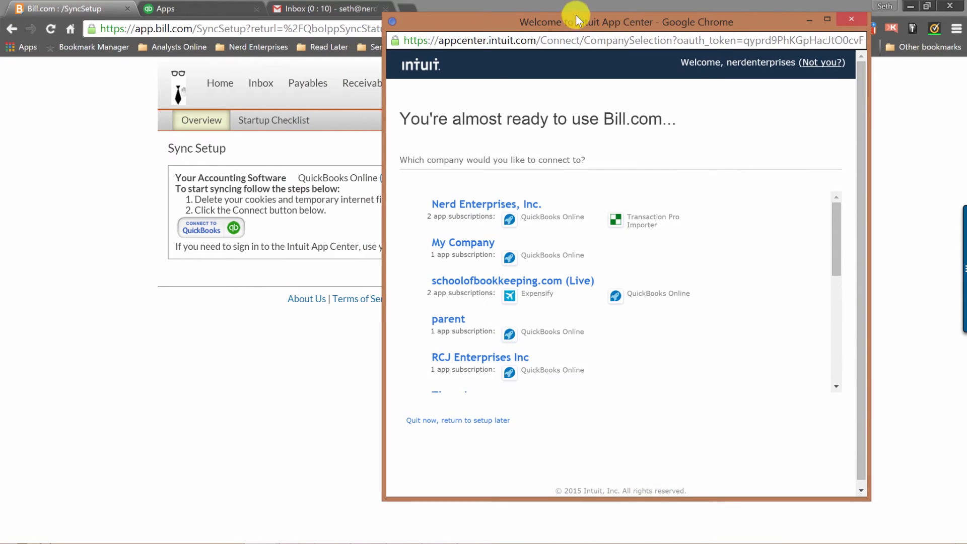
scroll(down, 3)
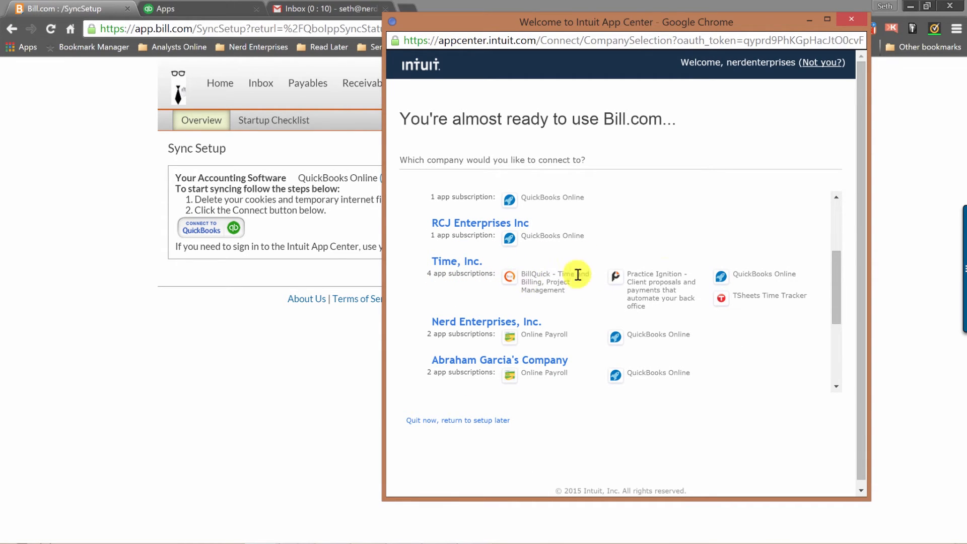
mouse_move(425, 256)
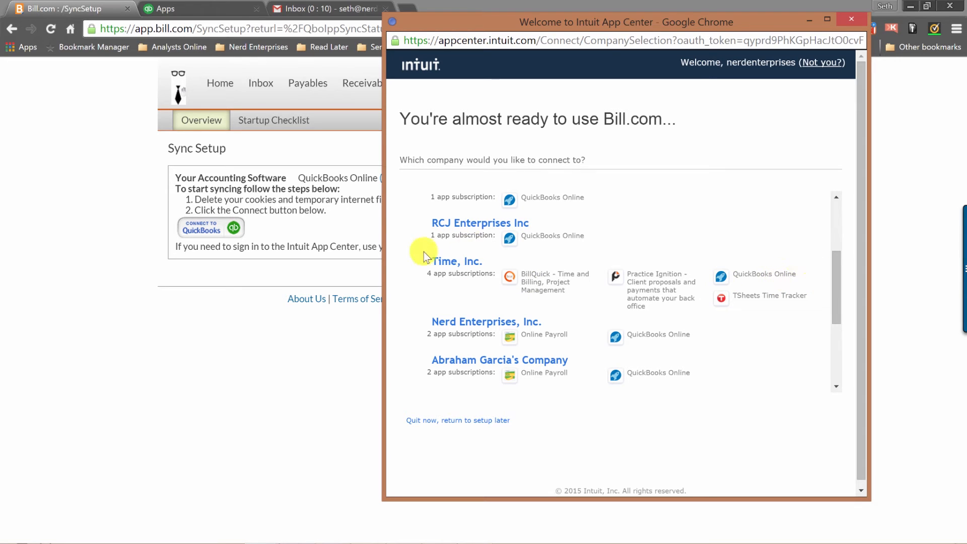
click(450, 261)
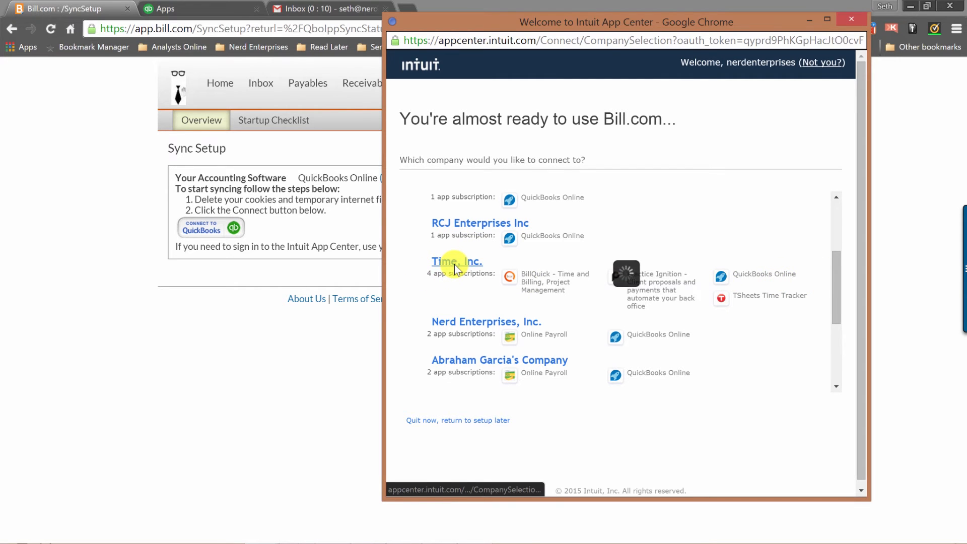
click(456, 261)
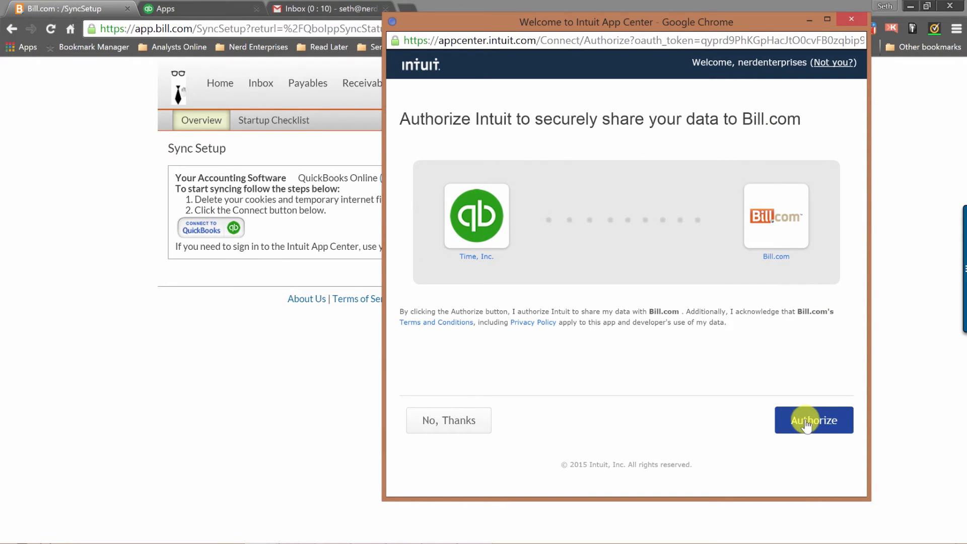
Step: Authorize sharing Time, Inc. QuickBooks data with Bill.com so the sync starts updating
click(814, 420)
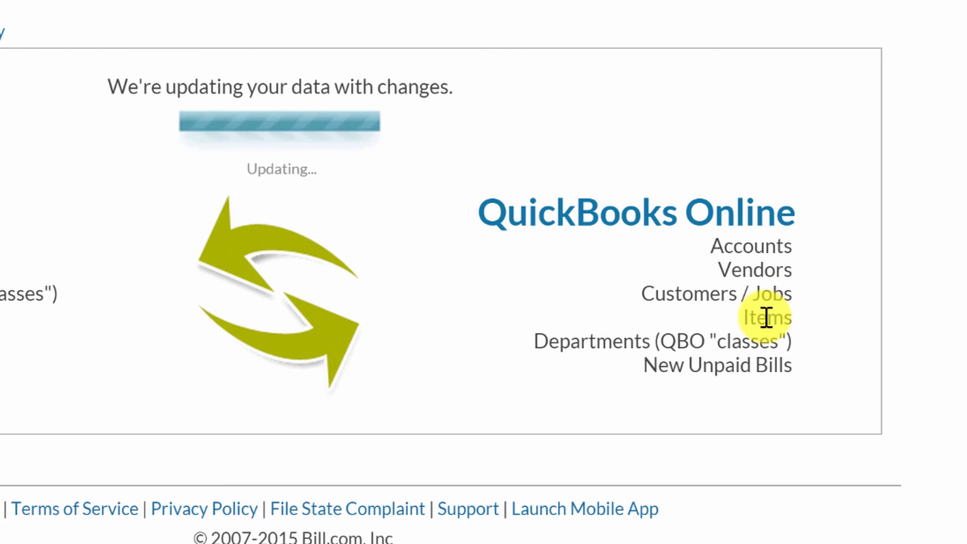
mouse_move(744, 342)
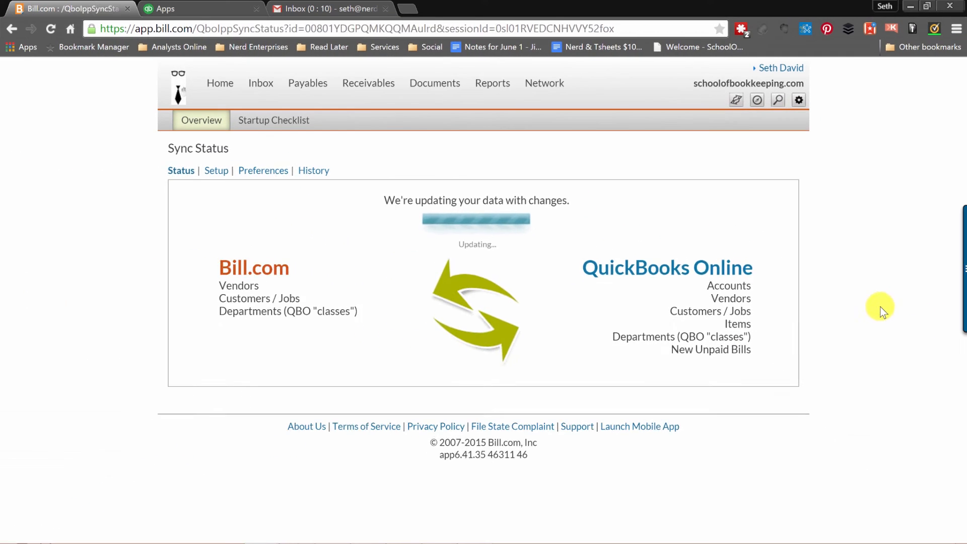
Step: Save sync preferences with Miscellaneous for unallocated expenses and OBank as default bank
click(262, 171)
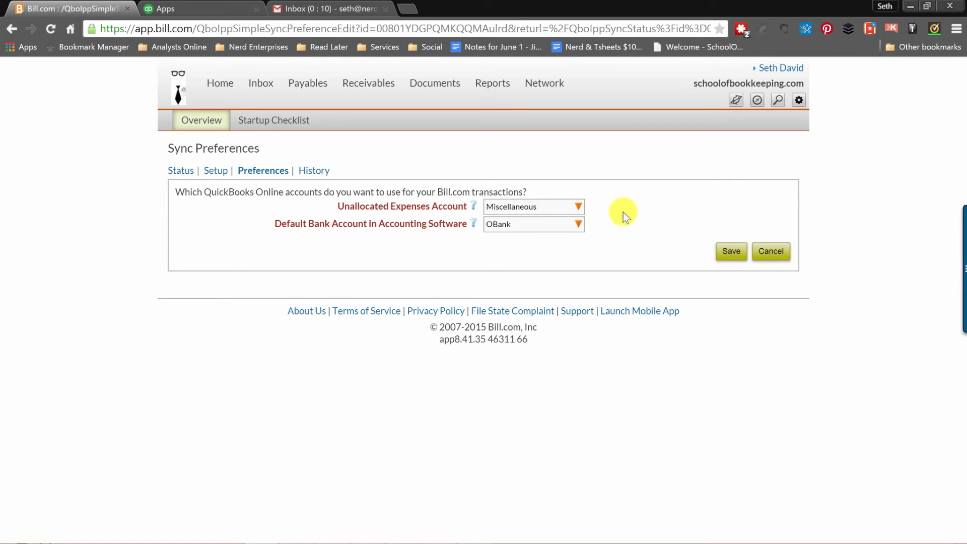
click(532, 224)
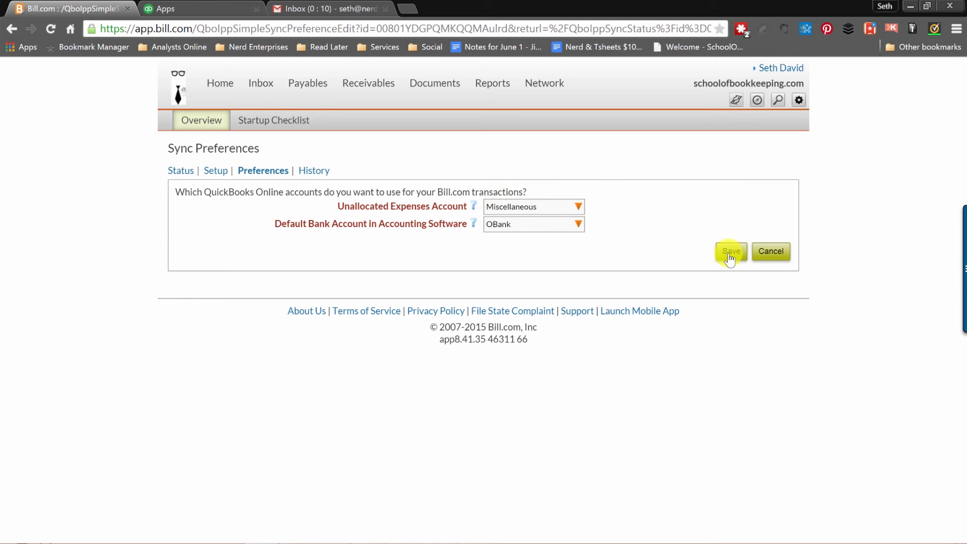
click(731, 251)
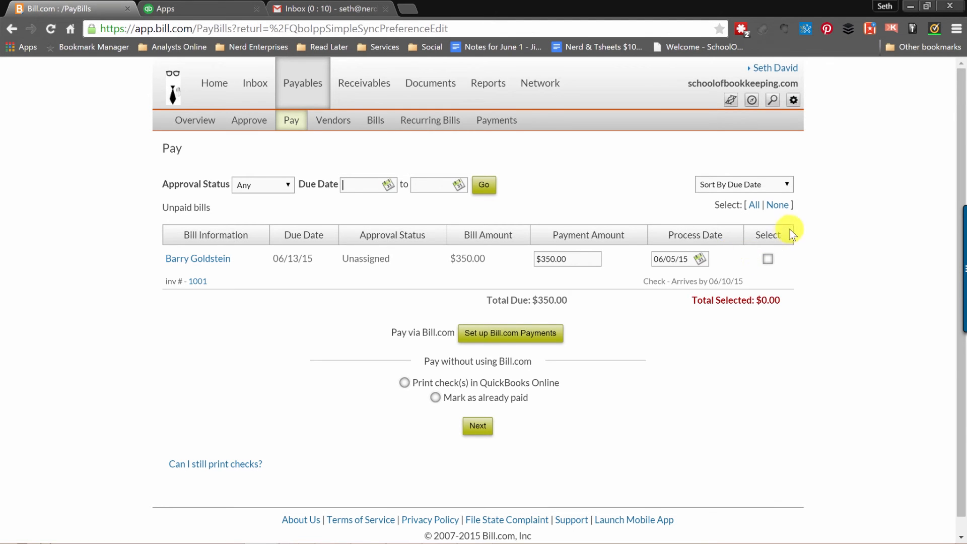
mouse_move(207, 259)
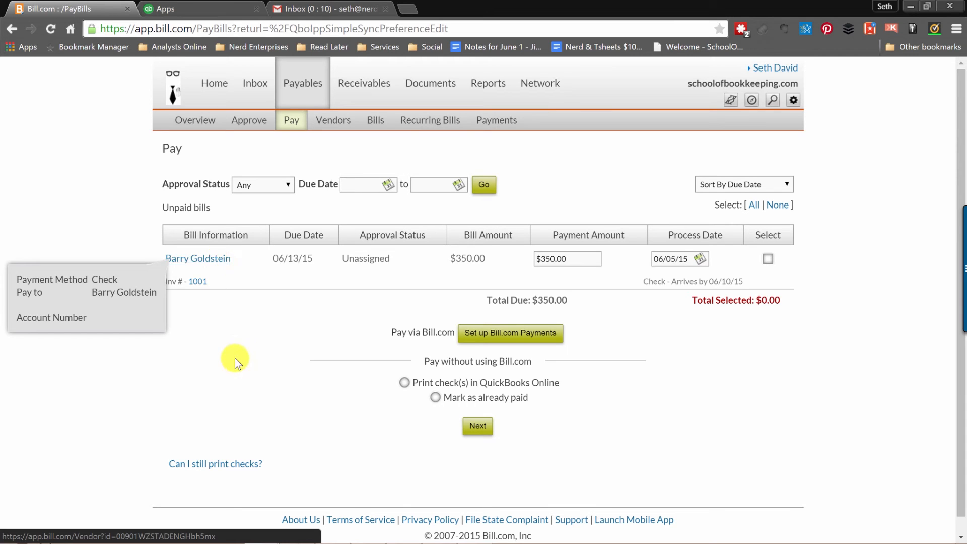
mouse_move(743, 397)
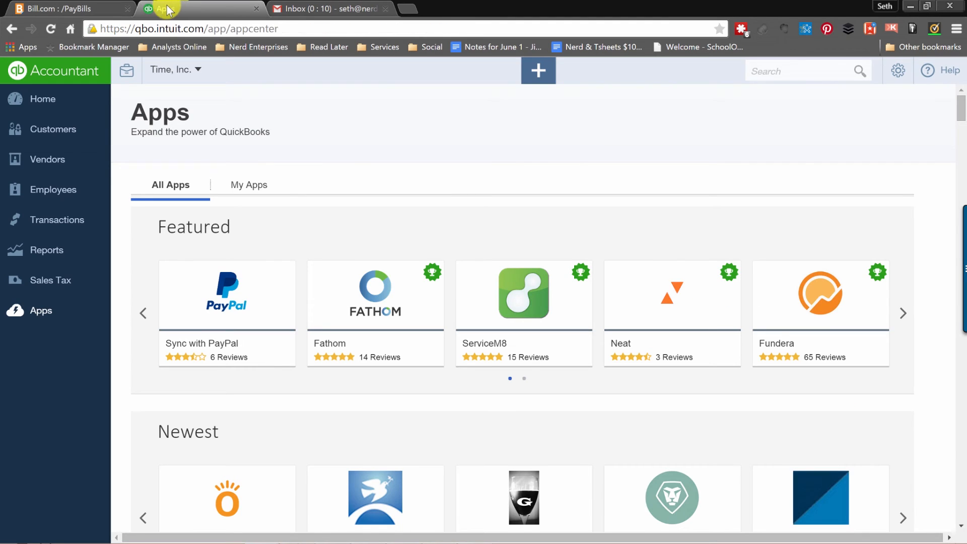
Step: From the Vendors list, start a new Bill transaction for vendor Agent X
click(46, 159)
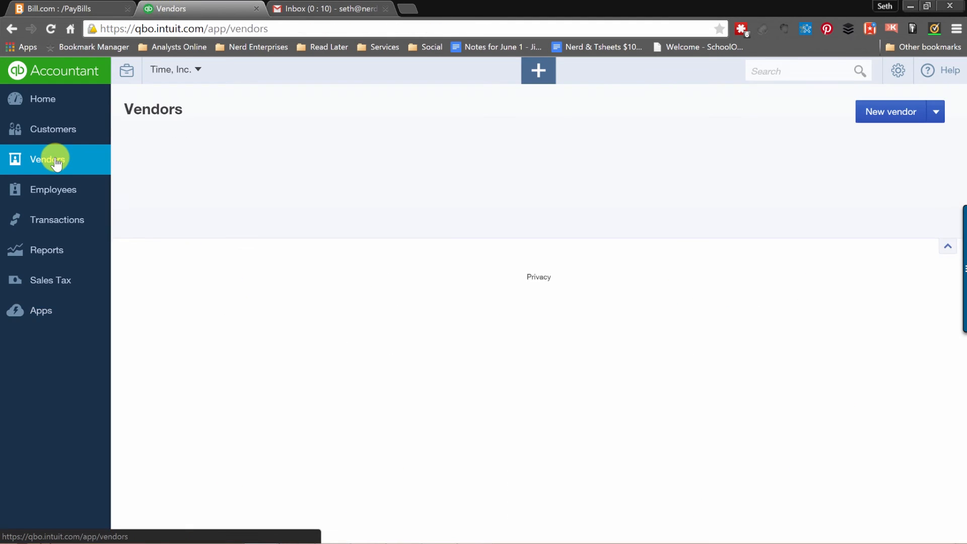
click(48, 159)
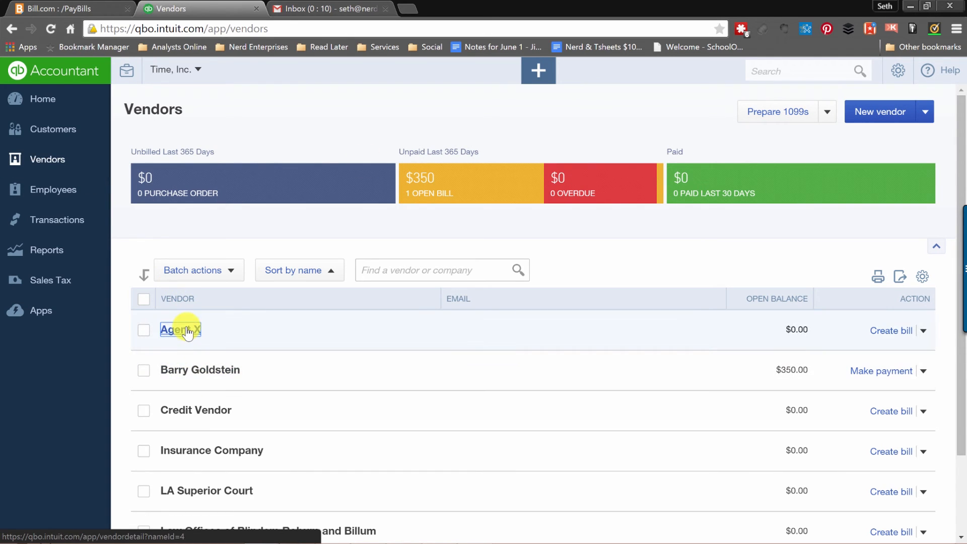
click(181, 330)
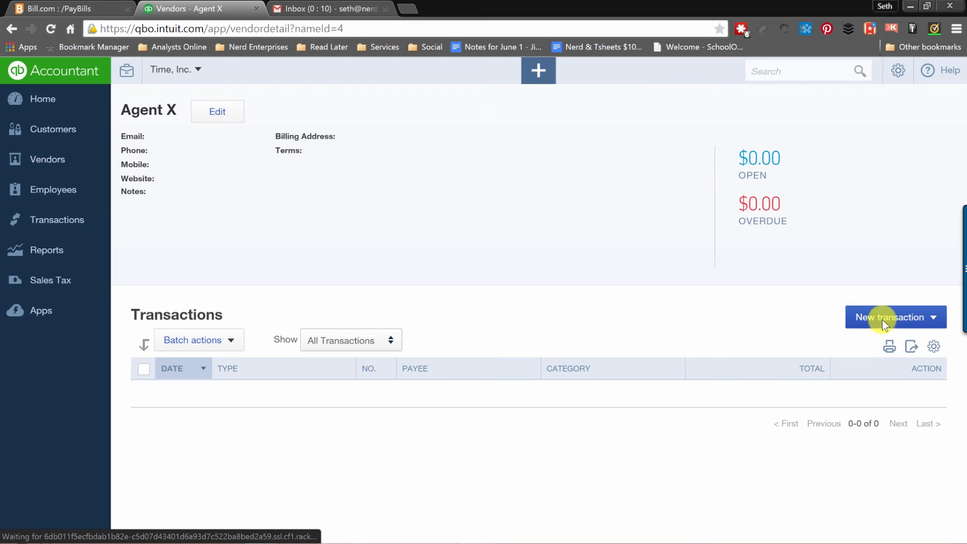
click(895, 318)
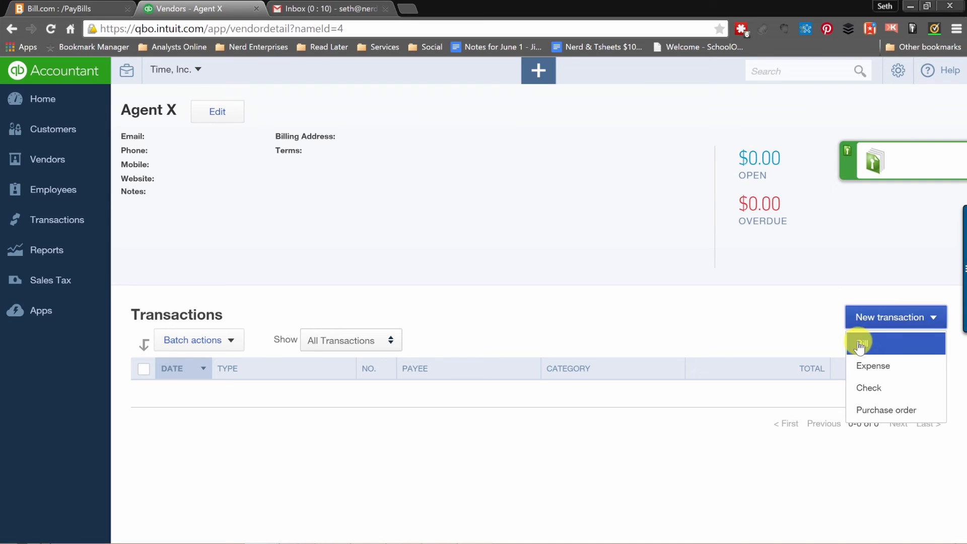
click(860, 343)
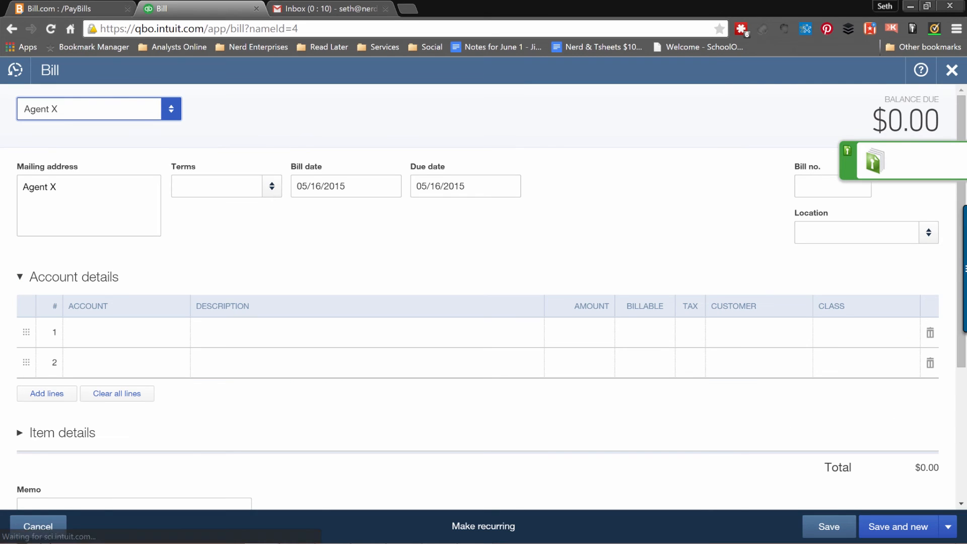
Step: Charge the first bill line to Accounting Fees for $1,000.00 and save Agent X's bill
click(123, 333)
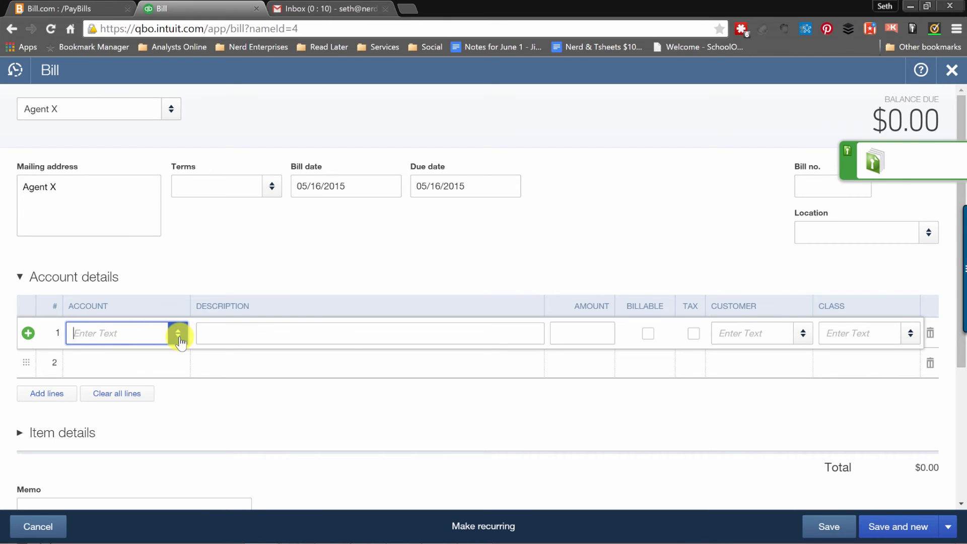
click(177, 334)
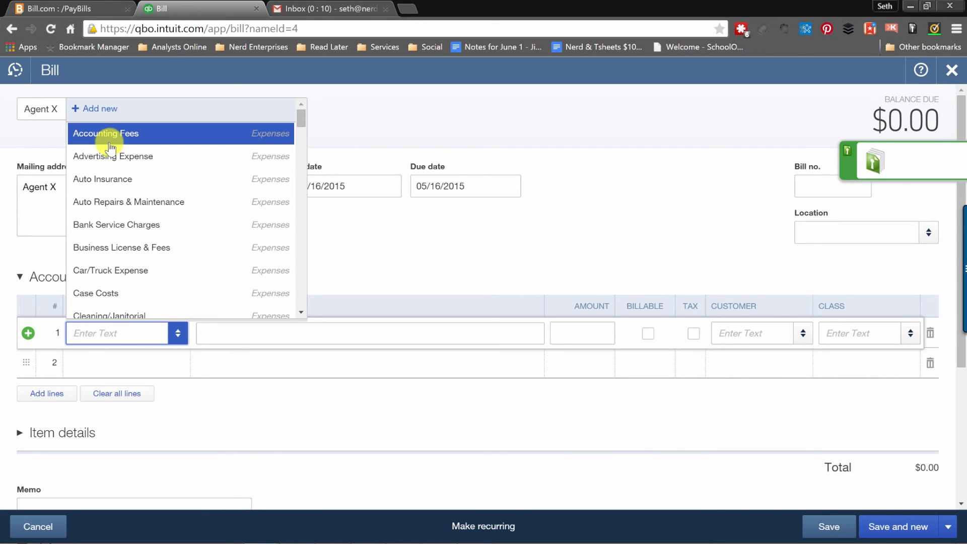
click(106, 133)
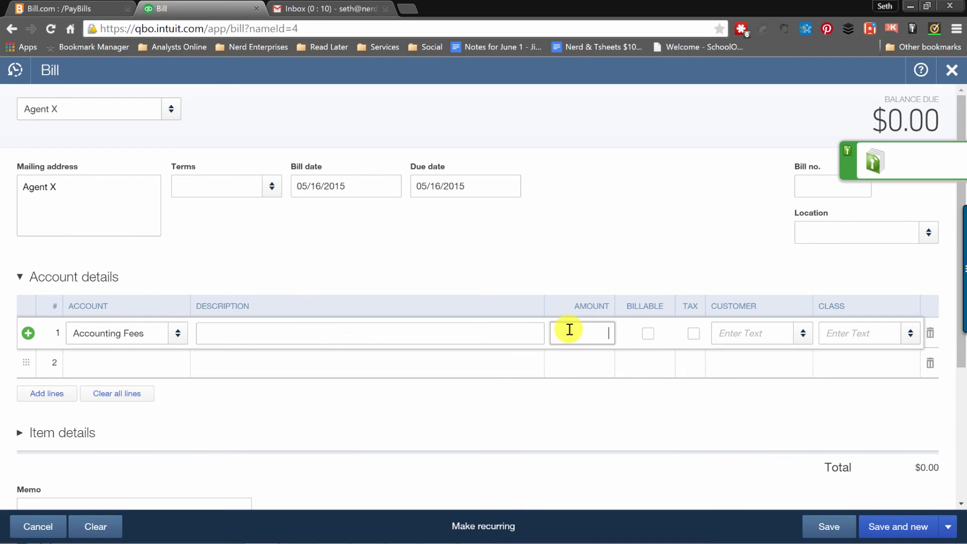
text(1,000.00)
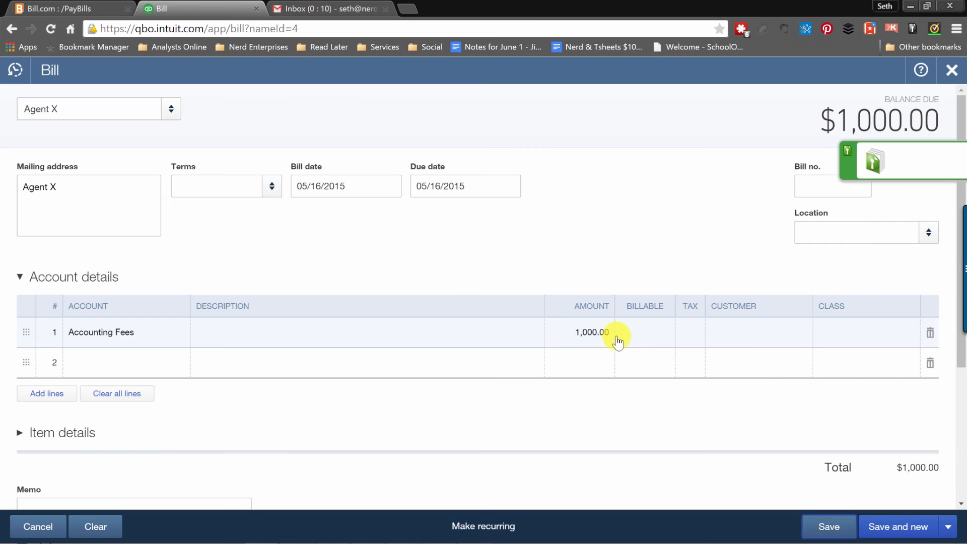
click(828, 526)
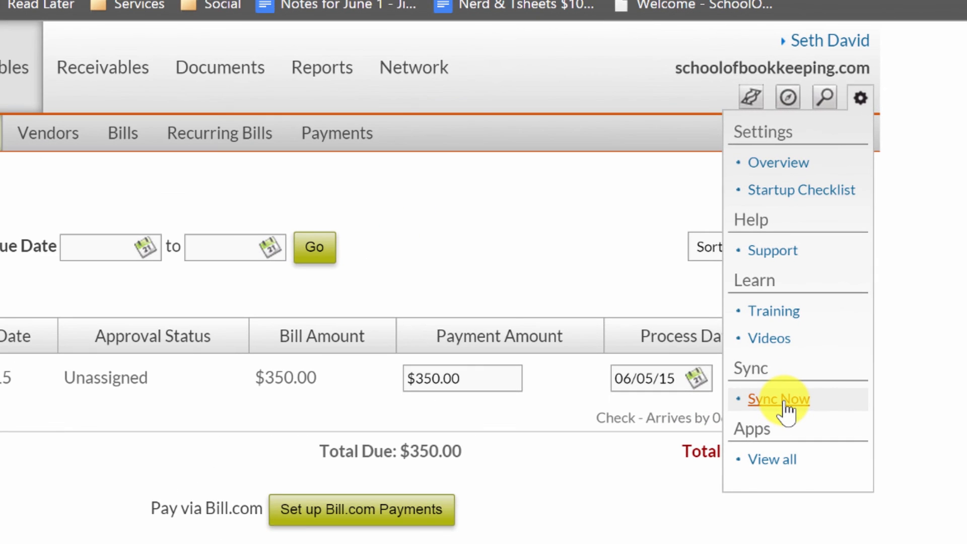
Step: Run Sync Now with QuickBooks Online and let it finish with 0 errors
click(778, 400)
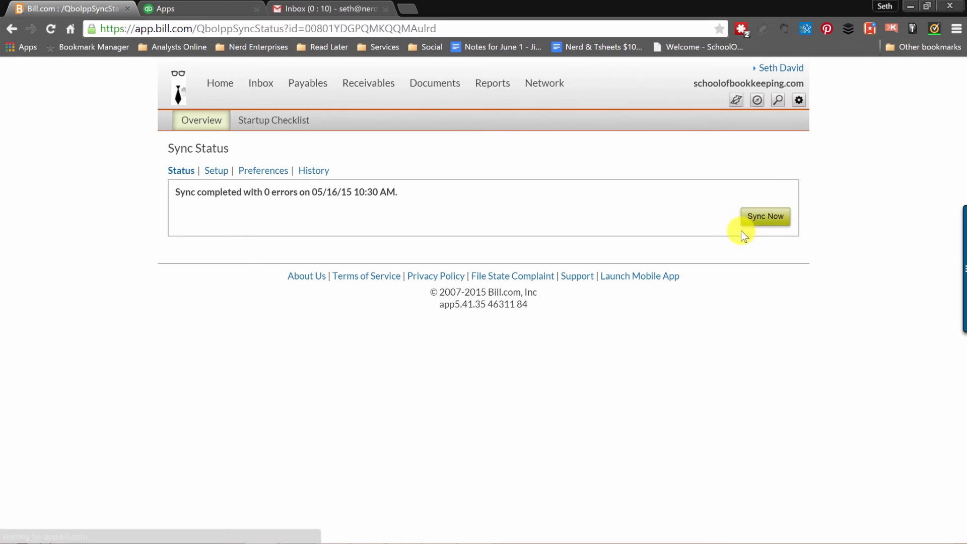
click(765, 217)
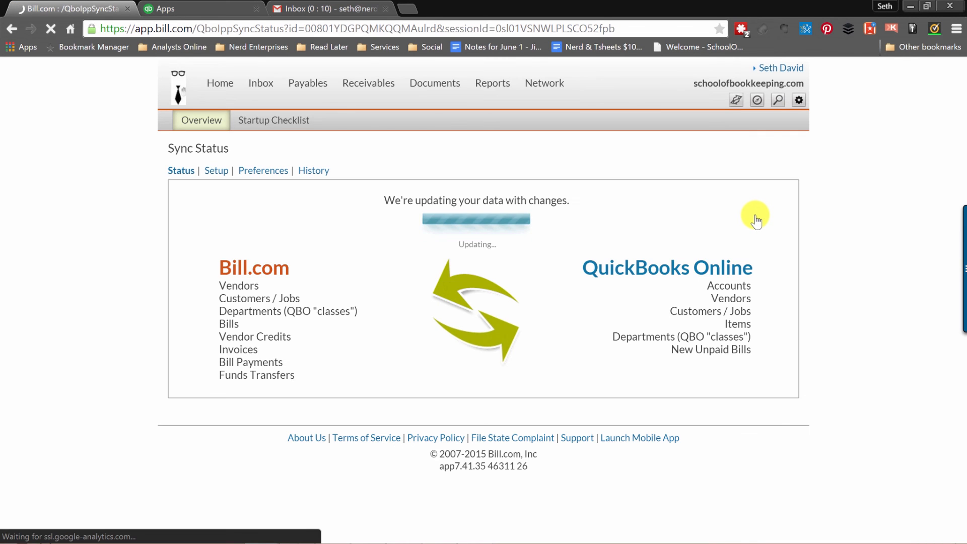
mouse_move(843, 277)
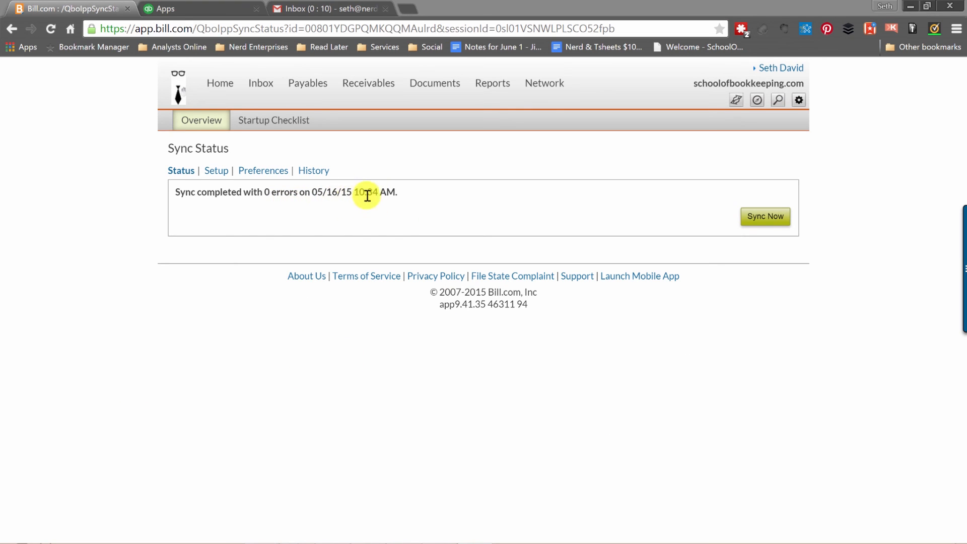
click(307, 83)
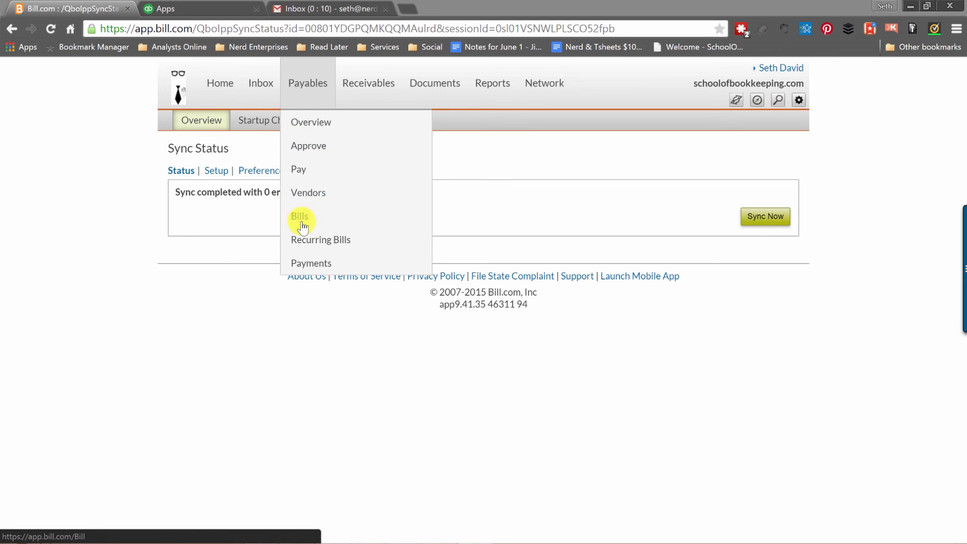
click(300, 217)
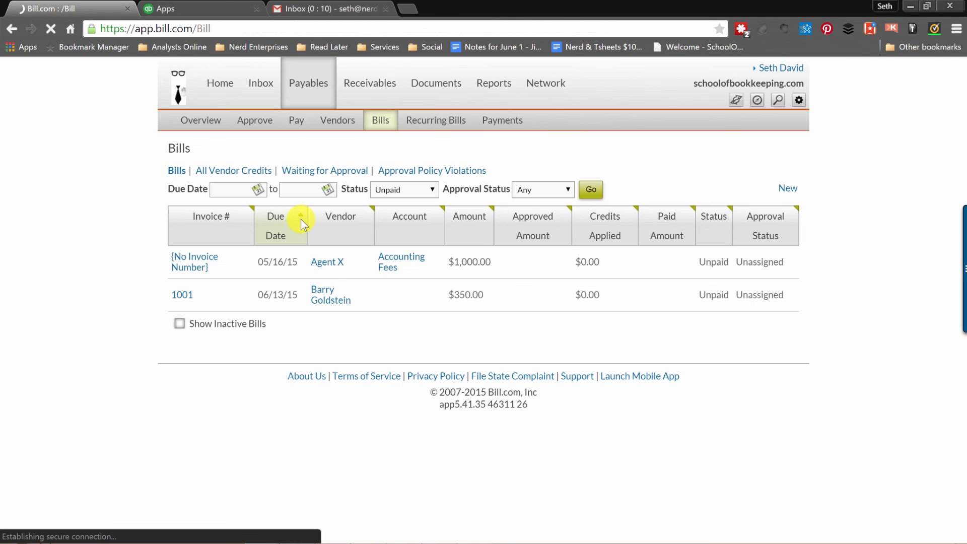
click(327, 263)
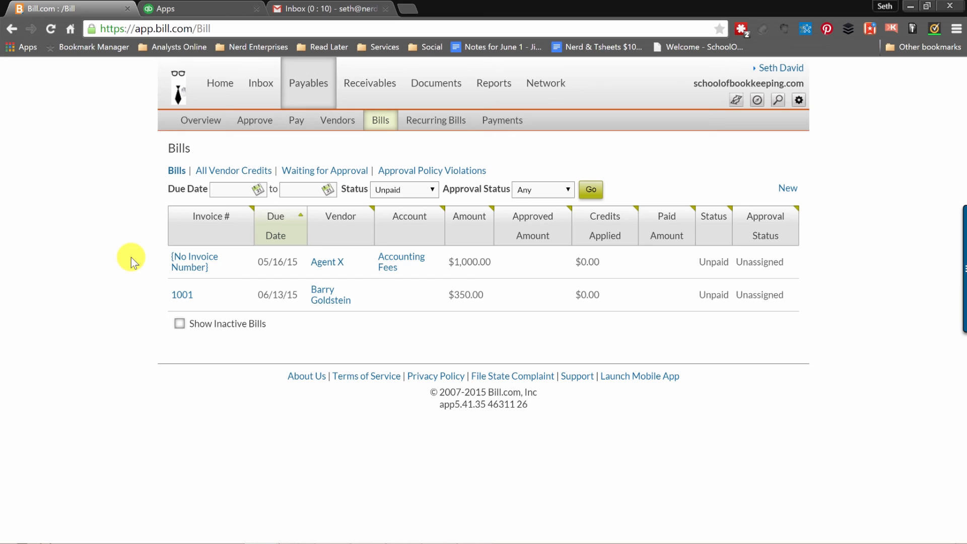
click(233, 189)
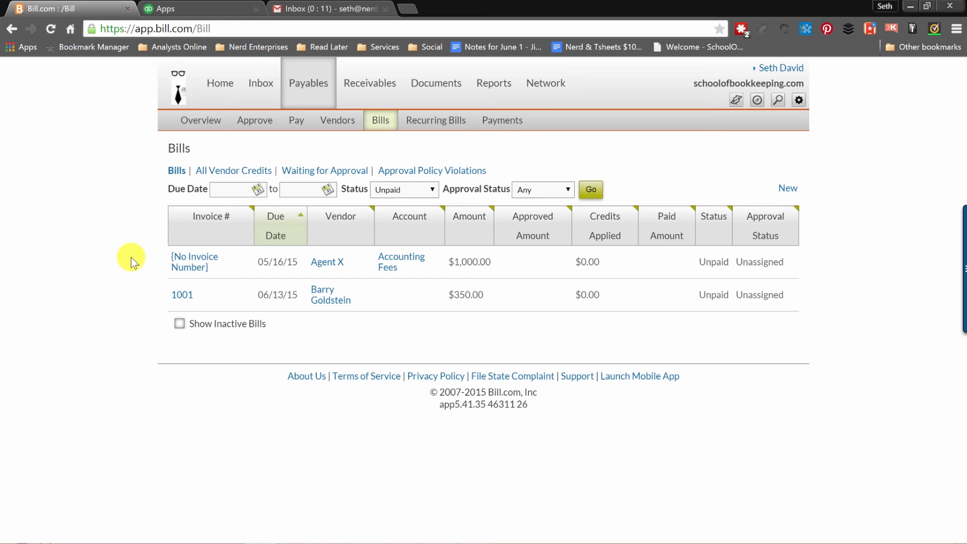
click(232, 189)
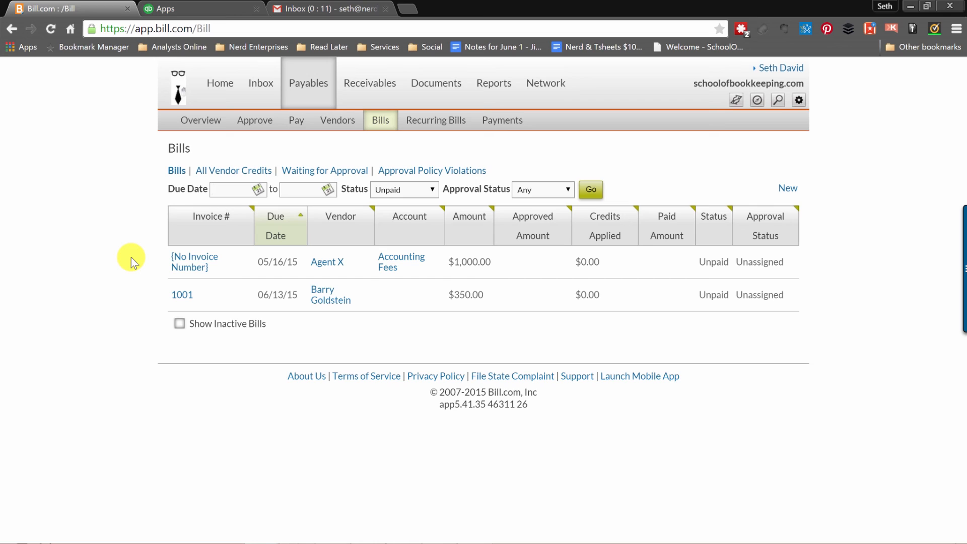
click(235, 190)
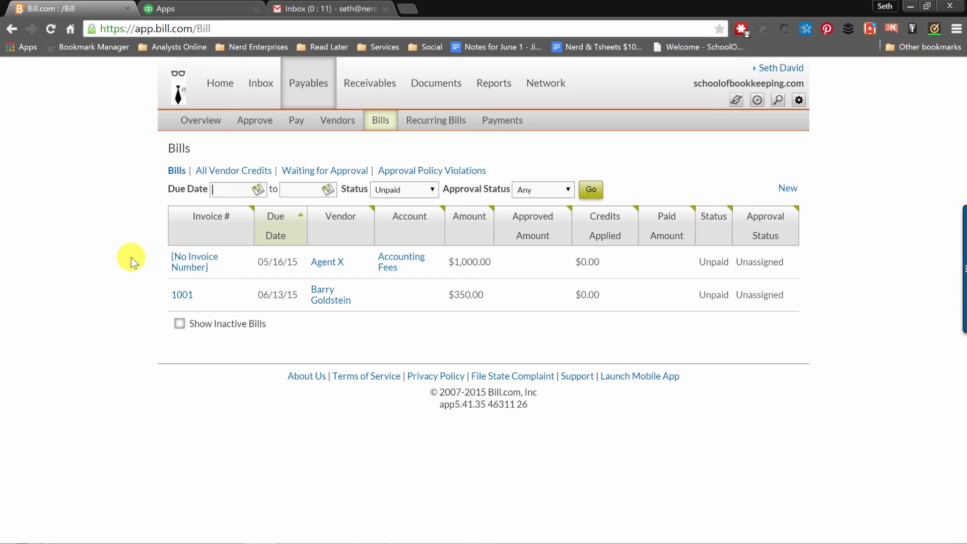